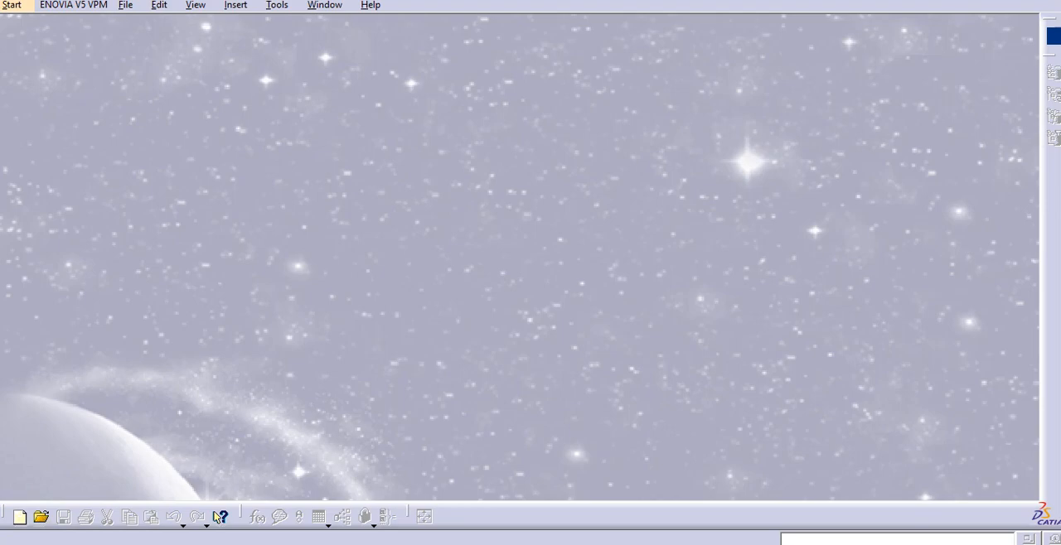
Step: Create a new Part Design document named Part1 and start a sketch
click(13, 5)
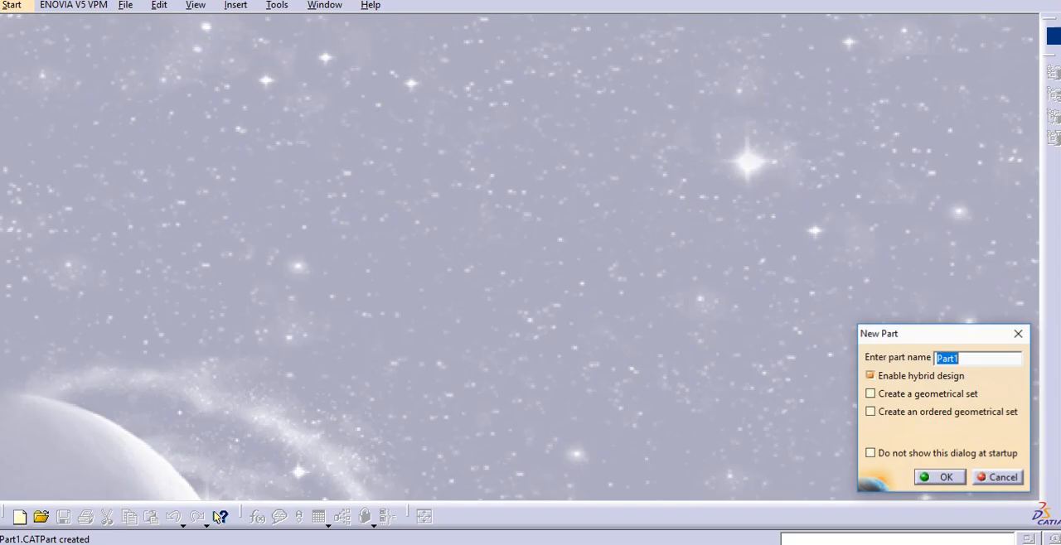
click(945, 477)
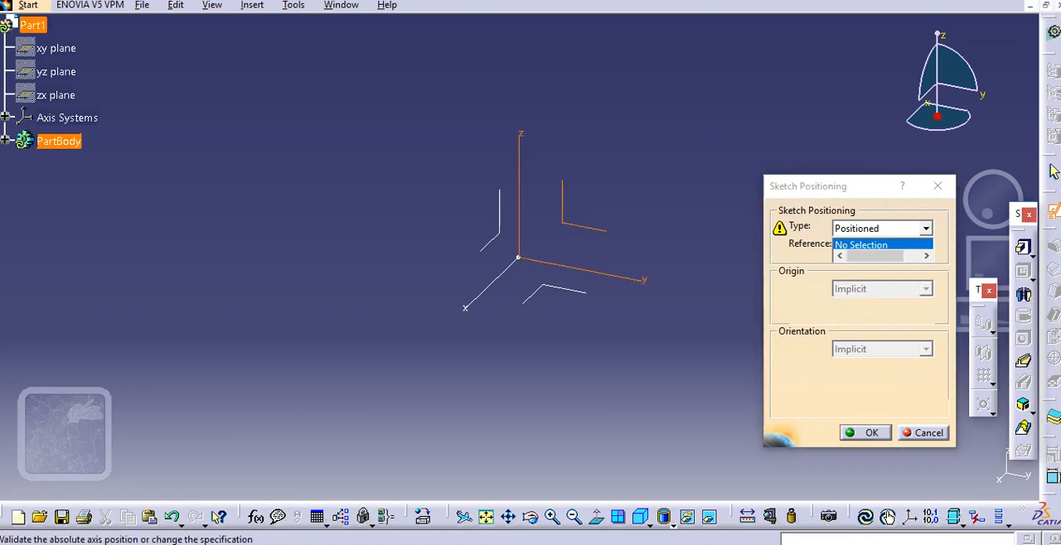
Step: Enter the sketcher and draw a closed five-sided profile starting at the origin
click(870, 433)
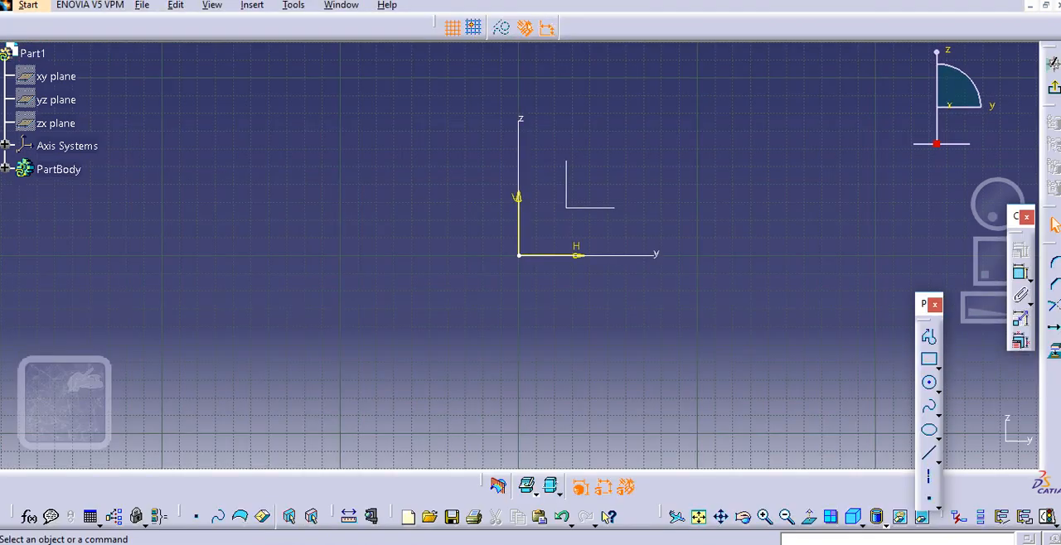
click(928, 383)
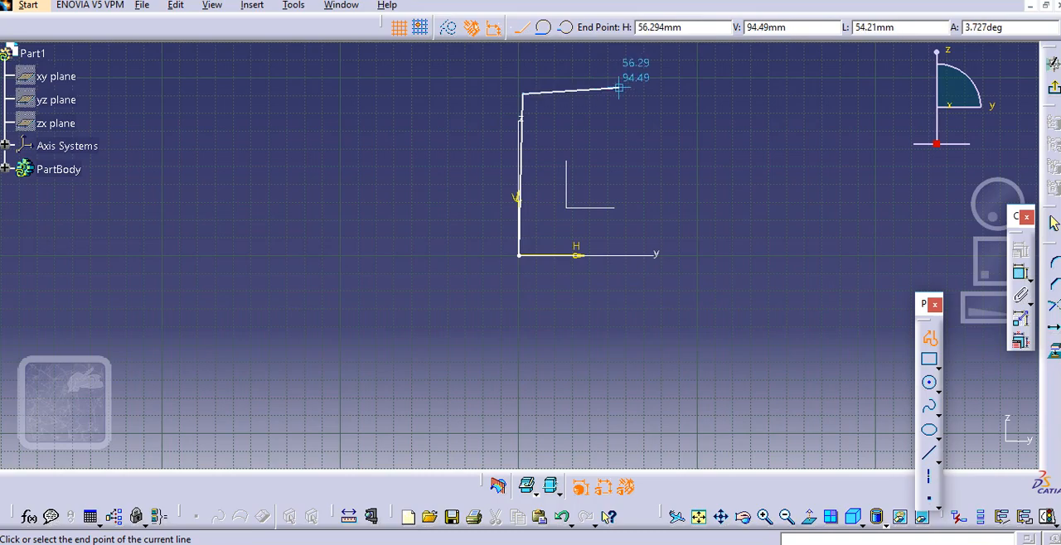
click(655, 178)
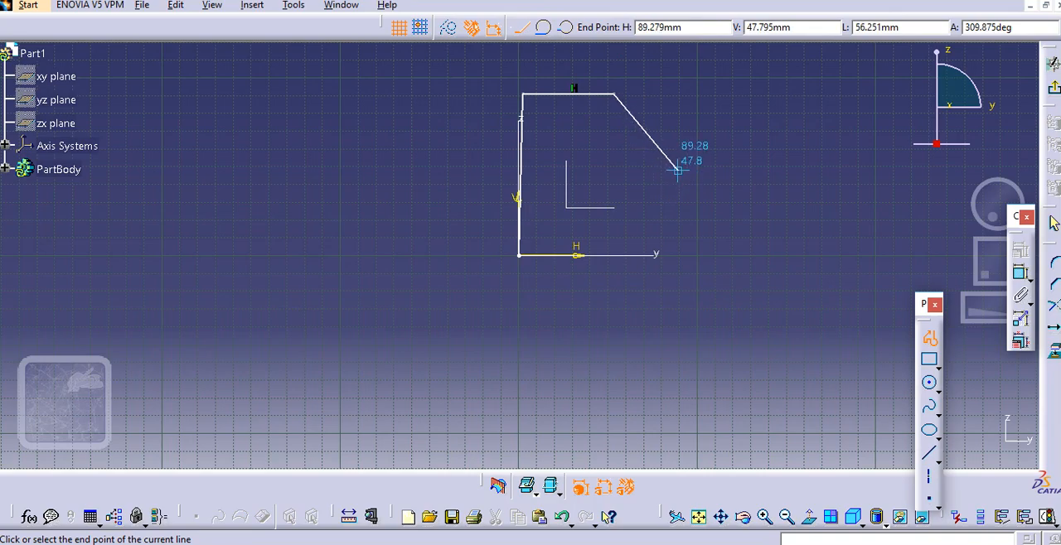
mouse_move(703, 218)
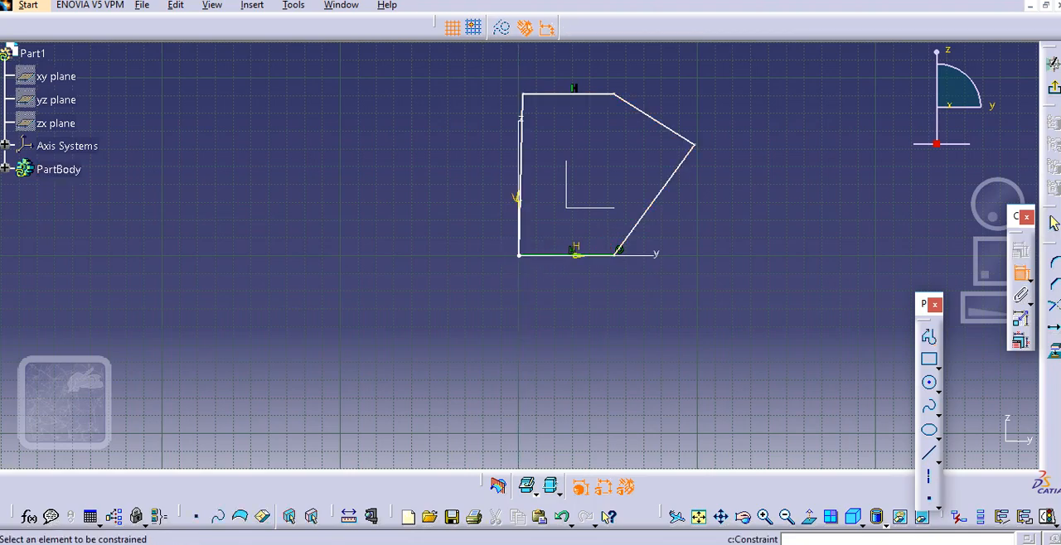
Step: Add height, width, angle and offset dimensions to the profile
right_click(519, 124)
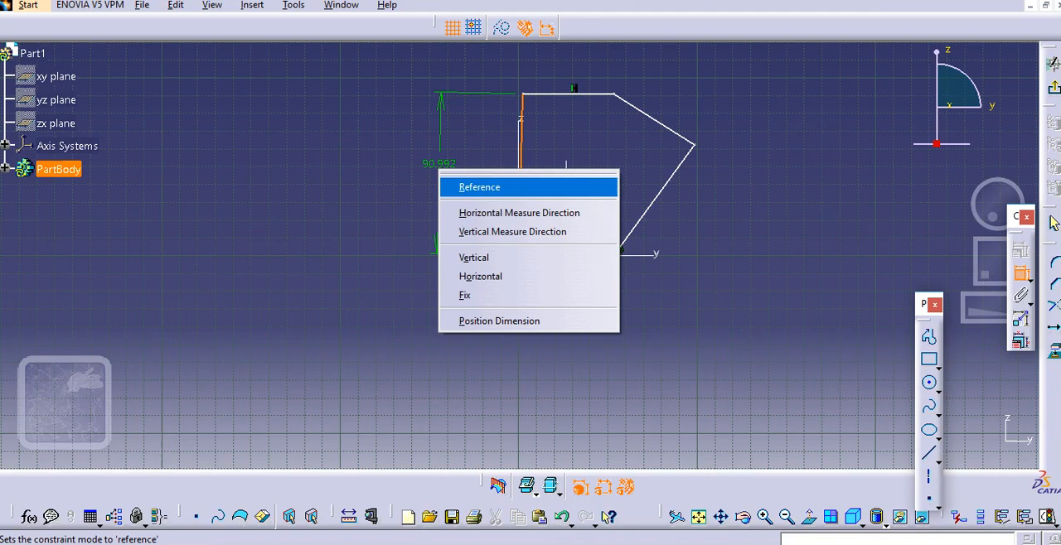
click(479, 186)
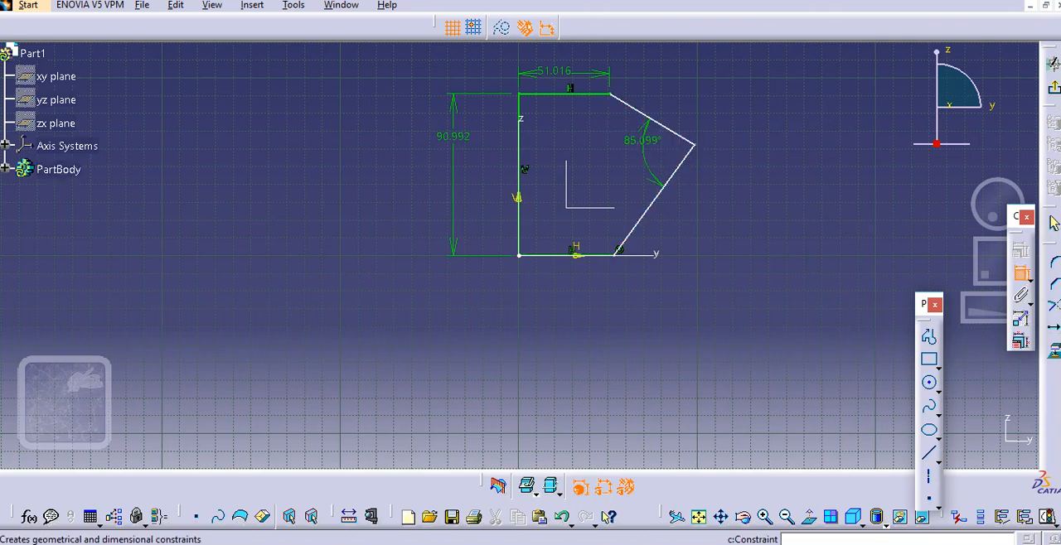
click(671, 190)
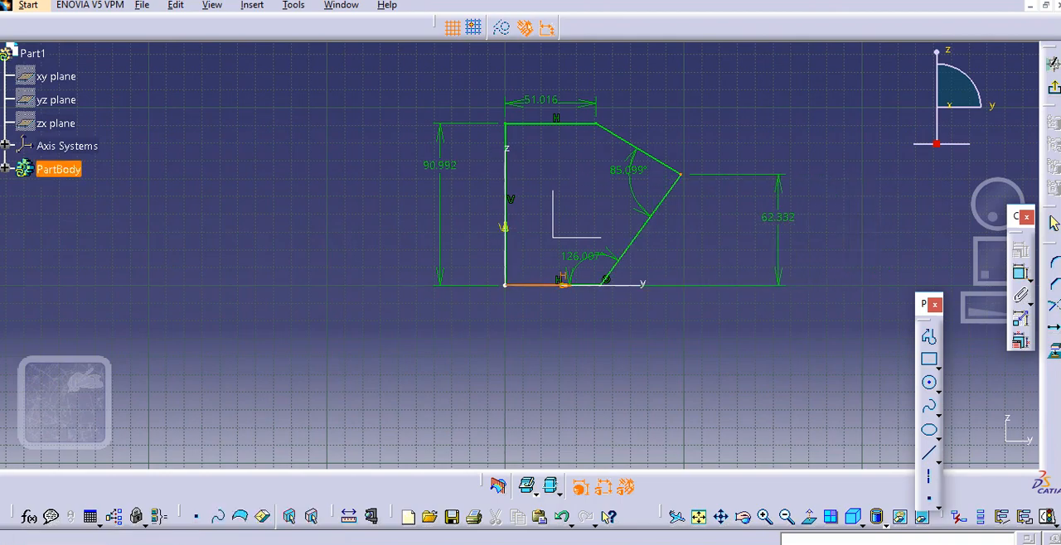
Step: Set the right-side offset to 60 mm and the top edge to 90 mm
double_click(777, 217)
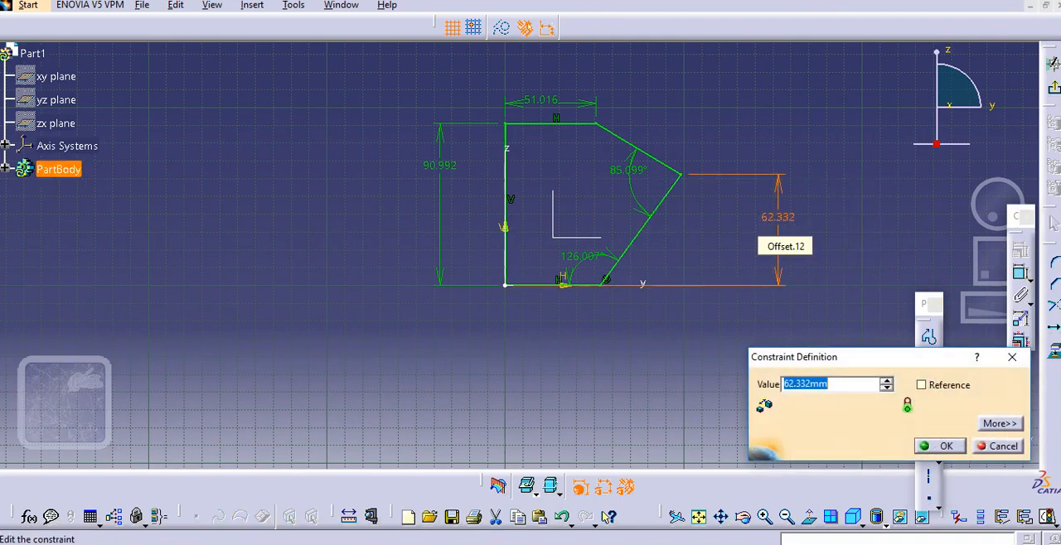
text(6)
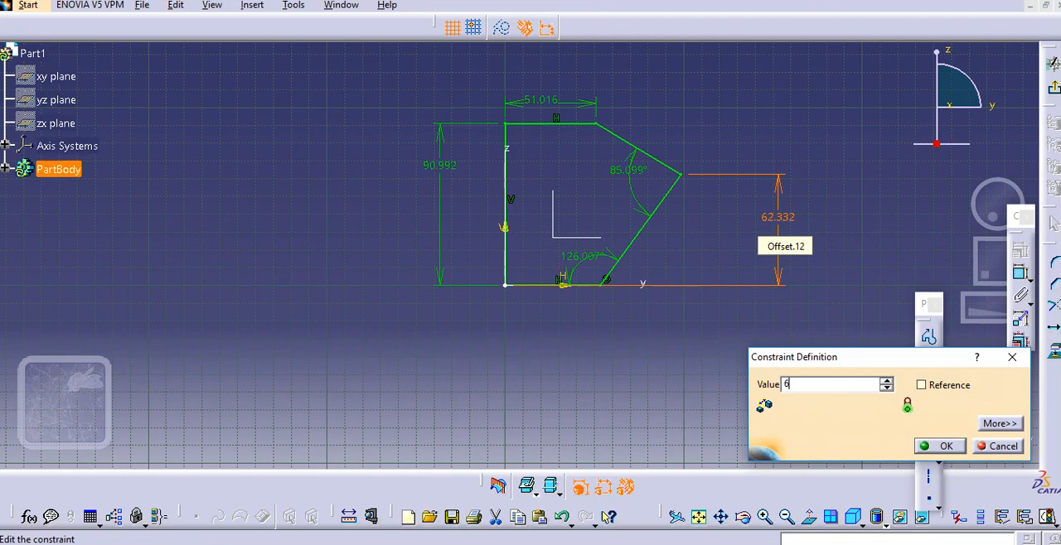
click(945, 446)
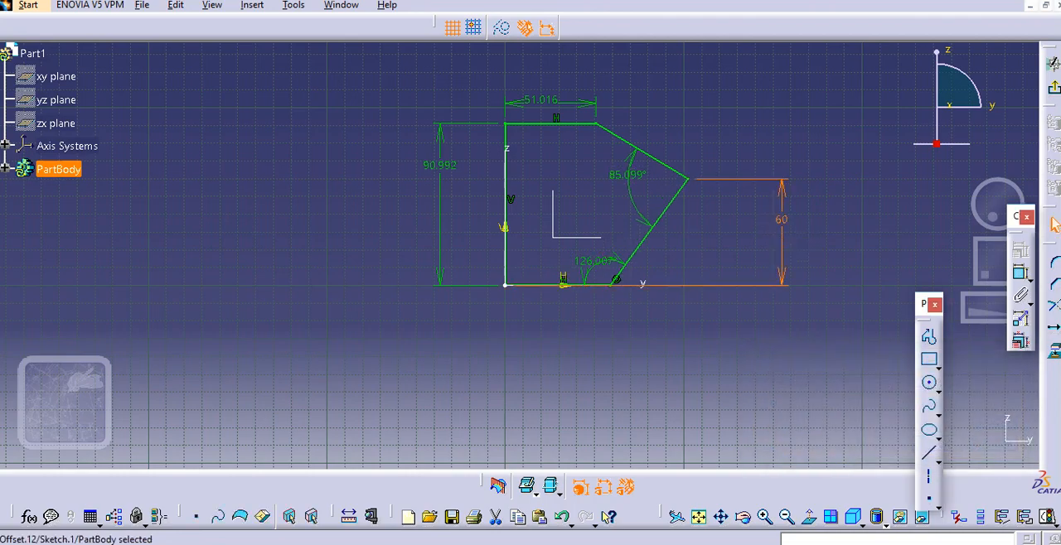
double_click(541, 100)
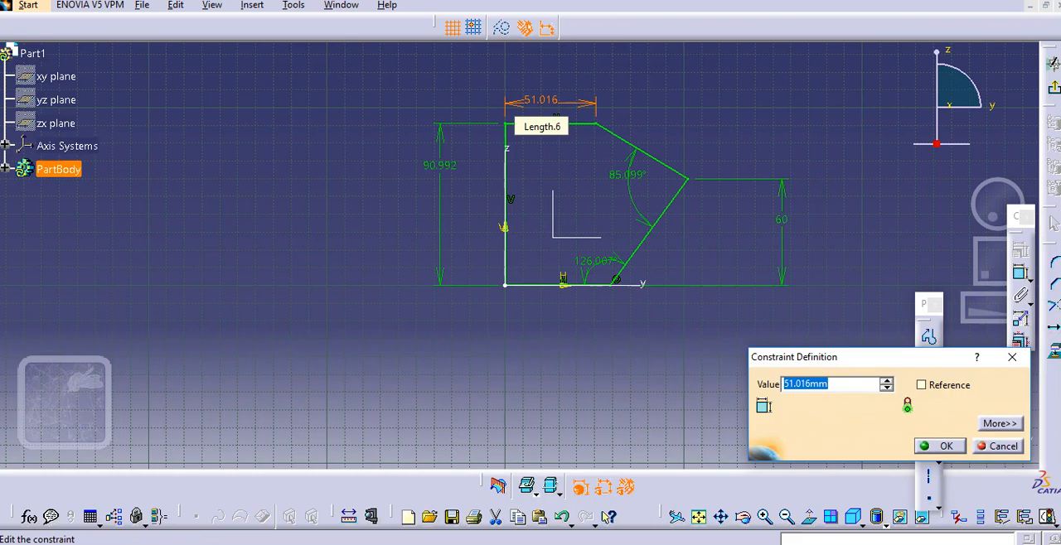
click(946, 446)
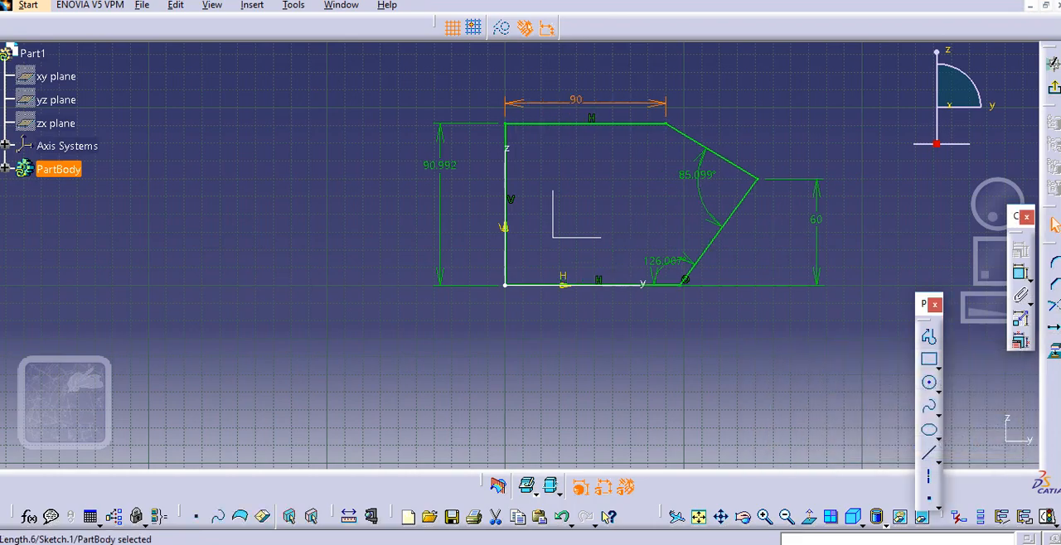
click(440, 165)
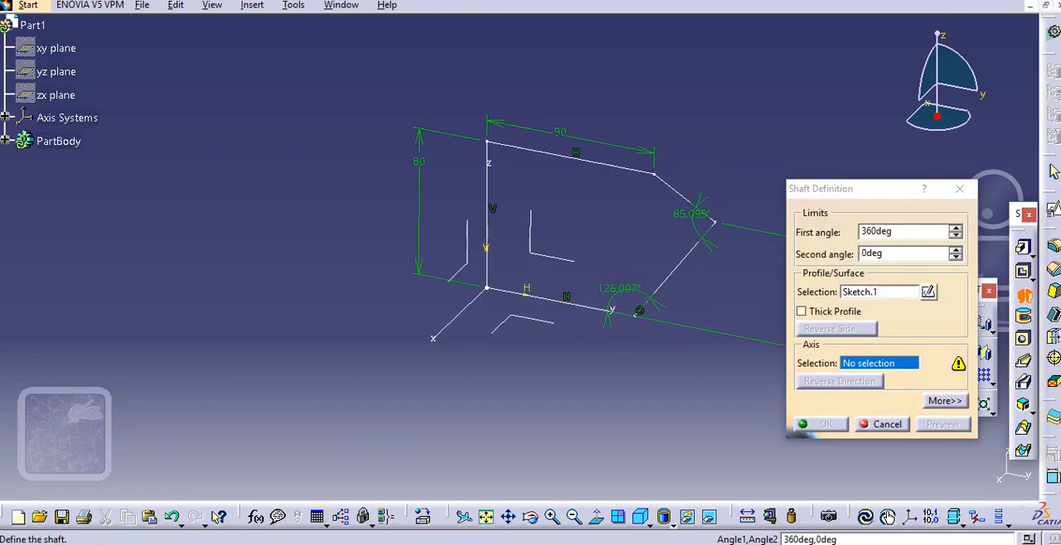
Step: Revolve the sketch 360° about the Z axis as a shaft
click(878, 363)
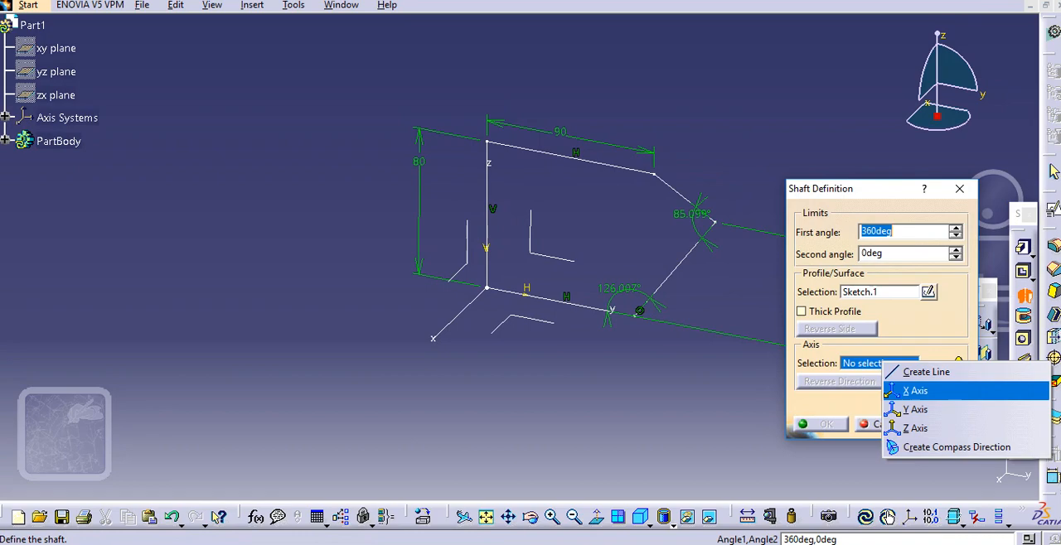
click(917, 428)
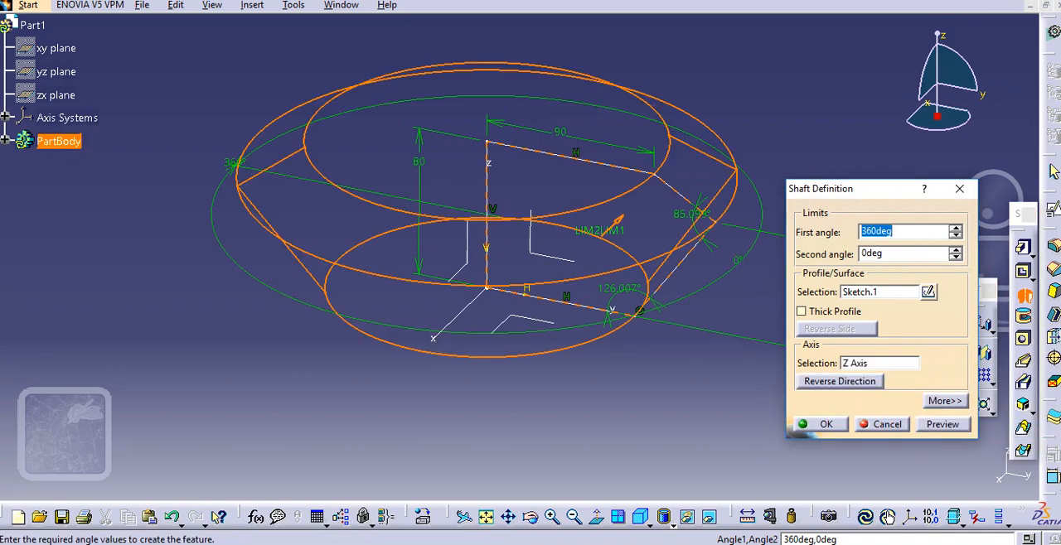
click(825, 424)
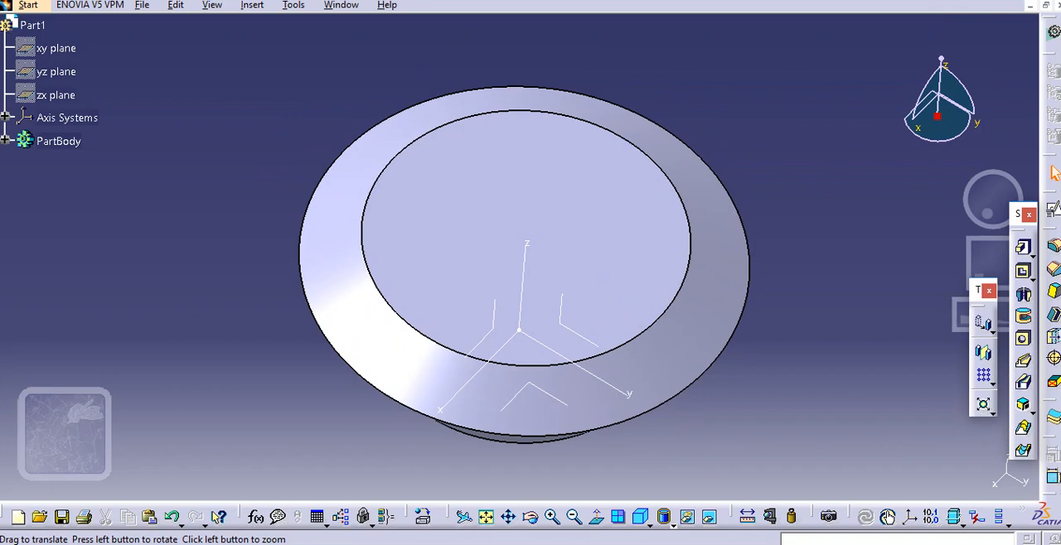
Step: Start a new Drawing document from the File menu
click(58, 141)
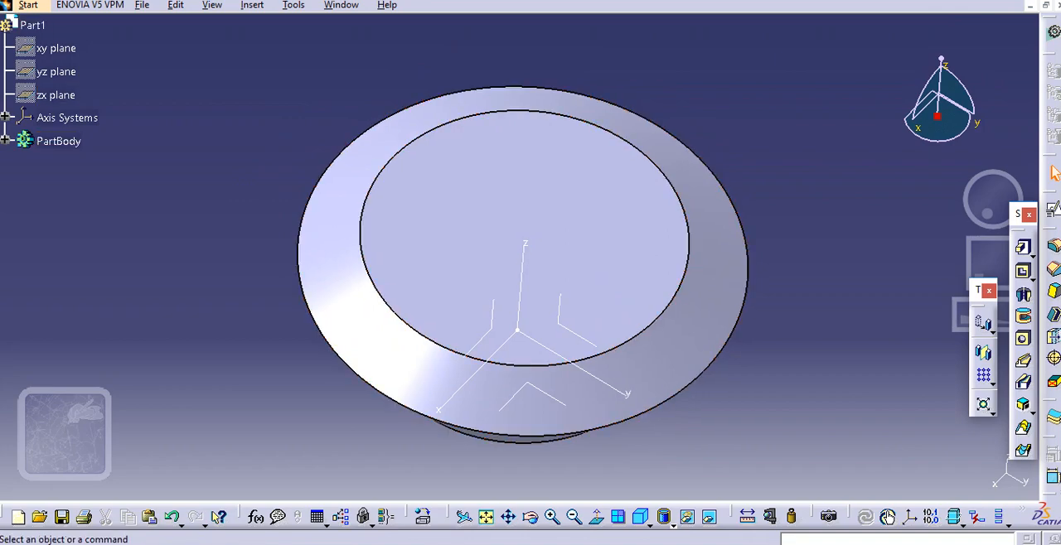
click(28, 5)
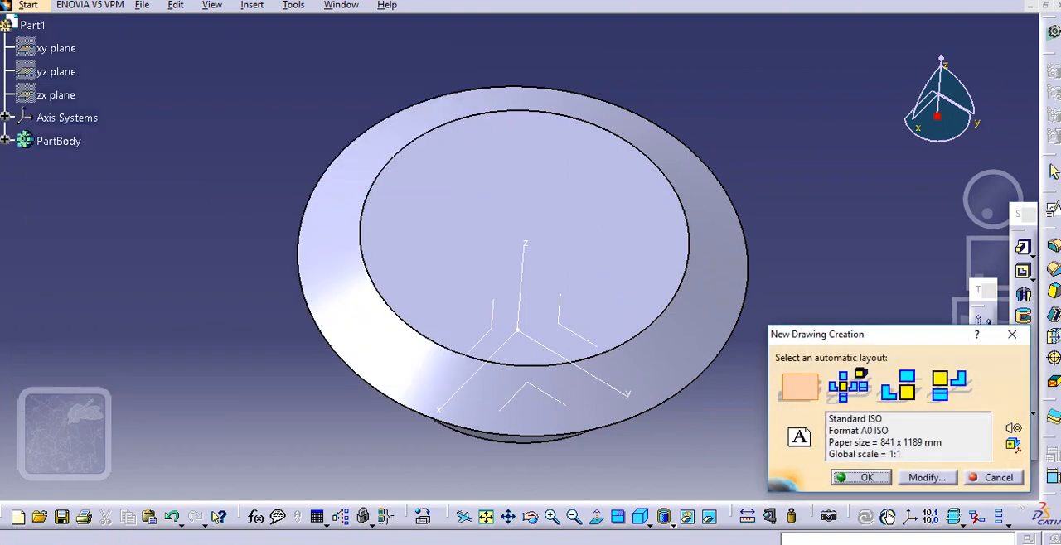
Step: Create a blank drawing and place the text annotation 'CAD'
click(866, 477)
text(C)
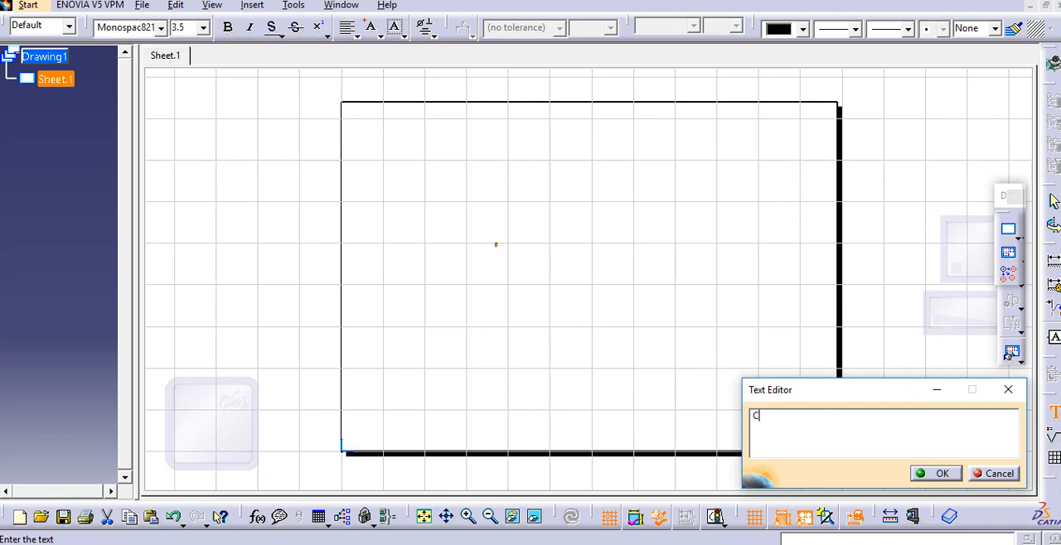
text(AD)
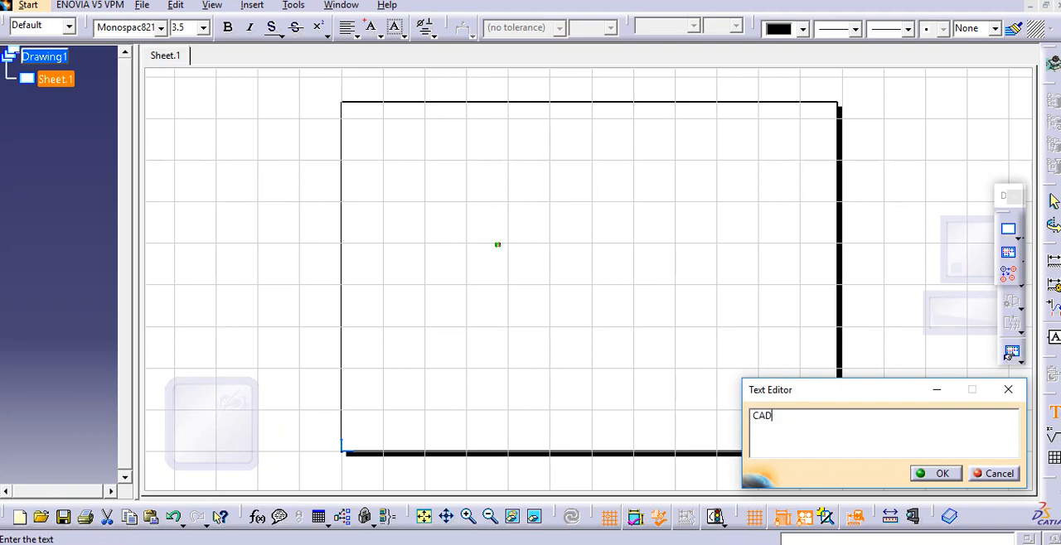
click(942, 474)
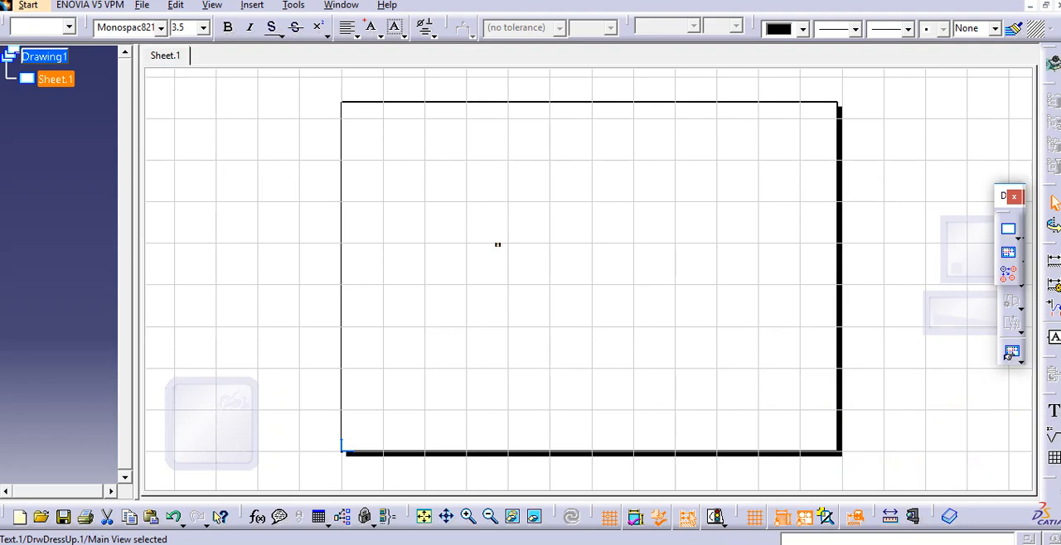
Step: Select the CAD text and enlarge its font size to 20 mm
click(141, 5)
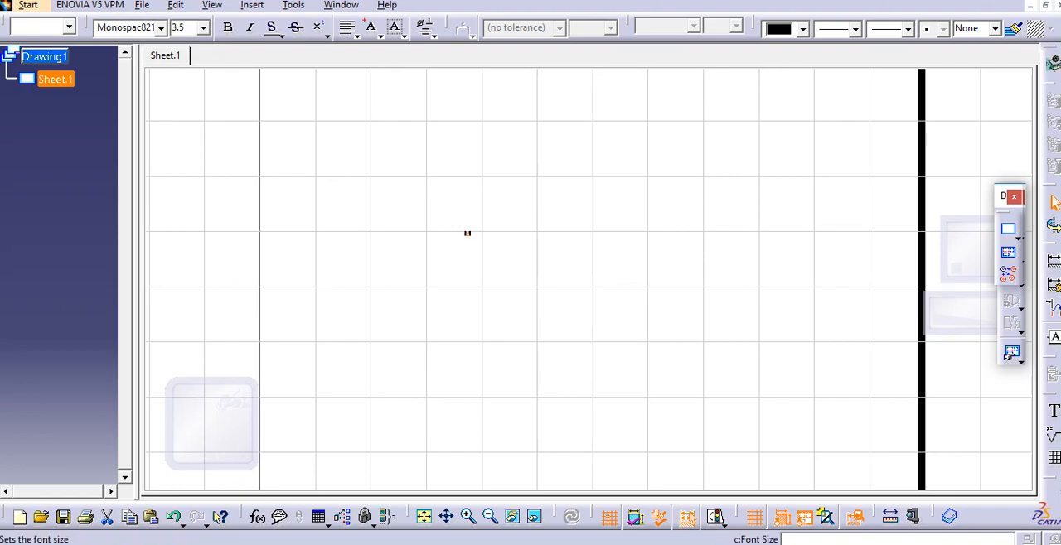
text(CAD)
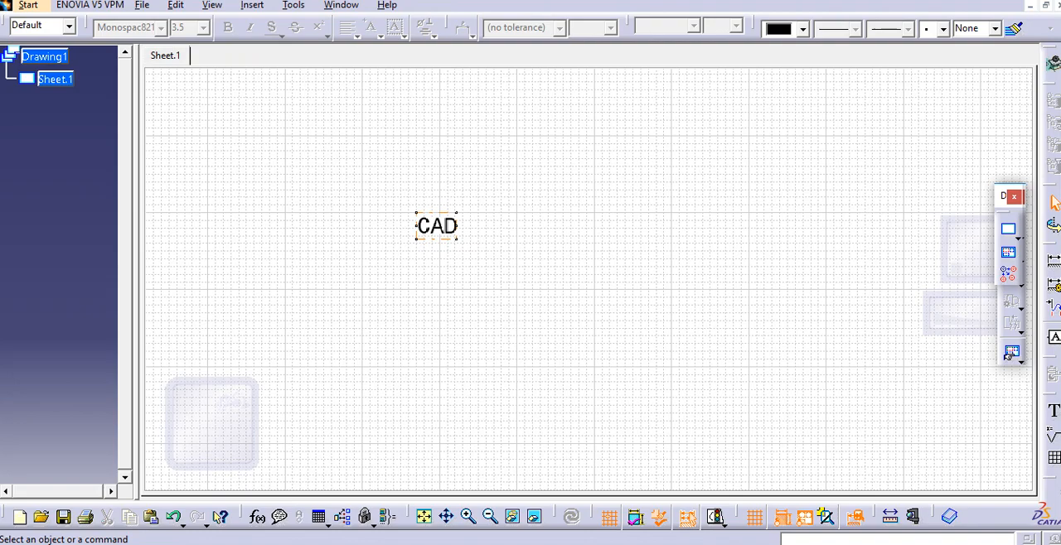
click(202, 27)
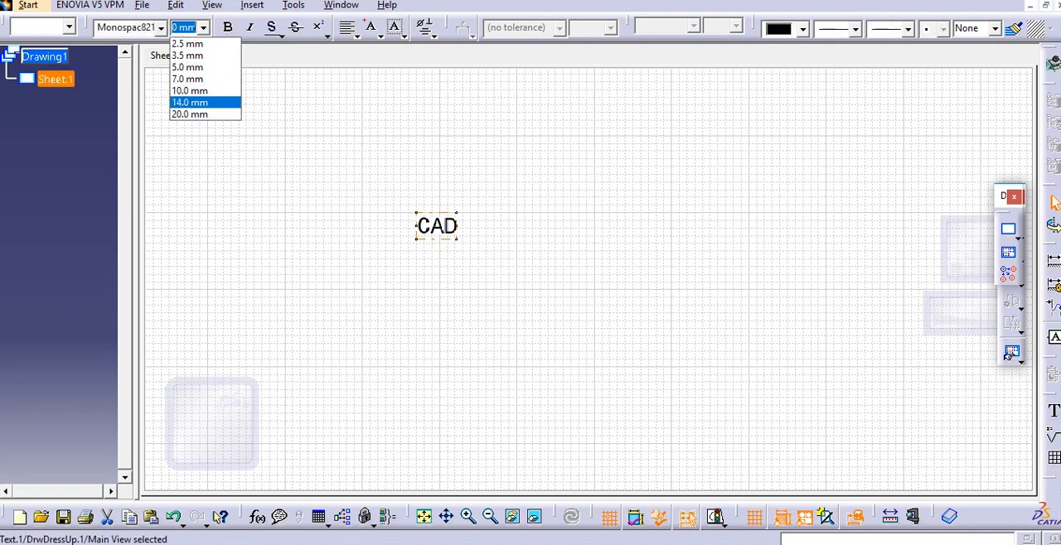
click(141, 5)
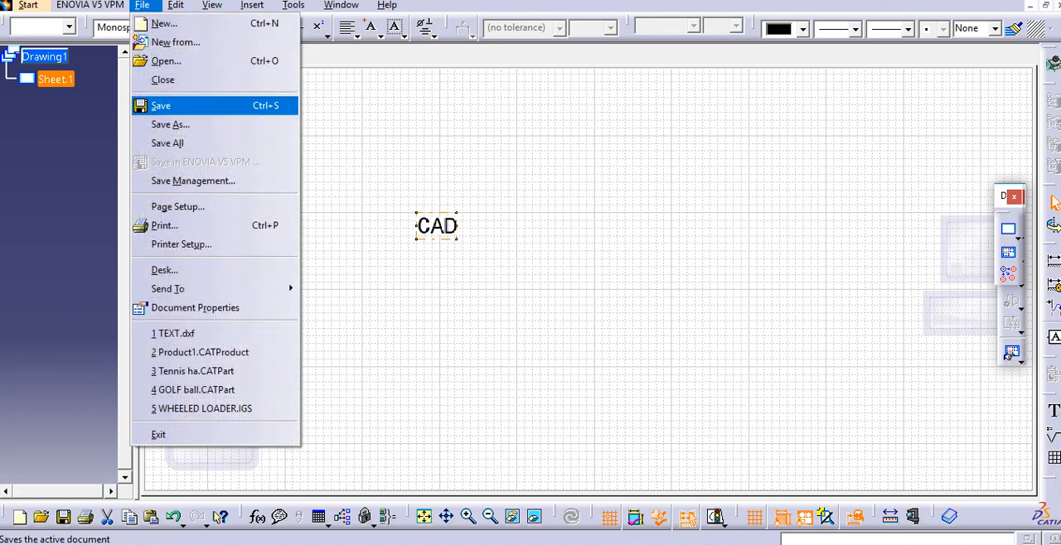
Step: Save the drawing to the Desktop as a dxf file named TEXT
click(170, 125)
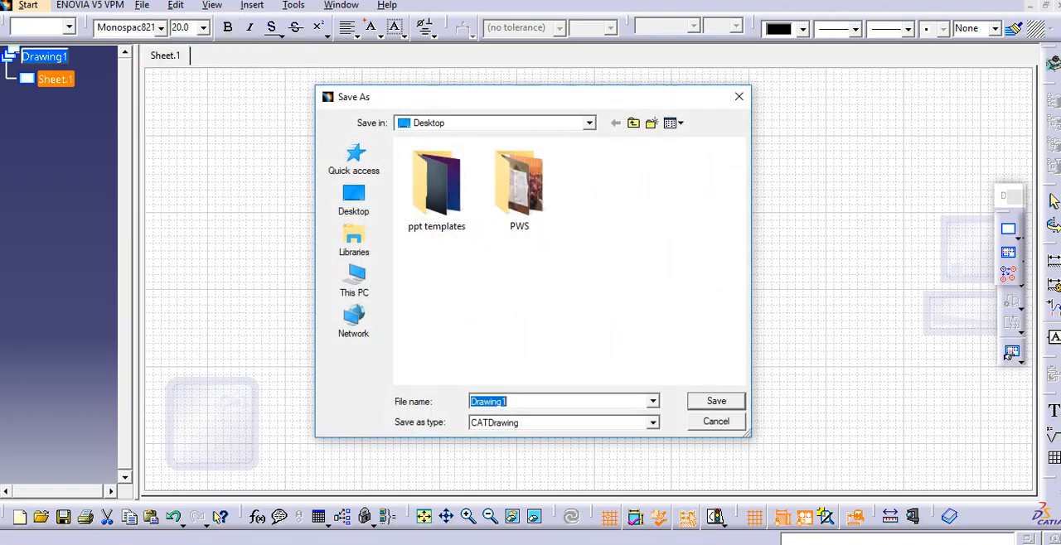
click(670, 123)
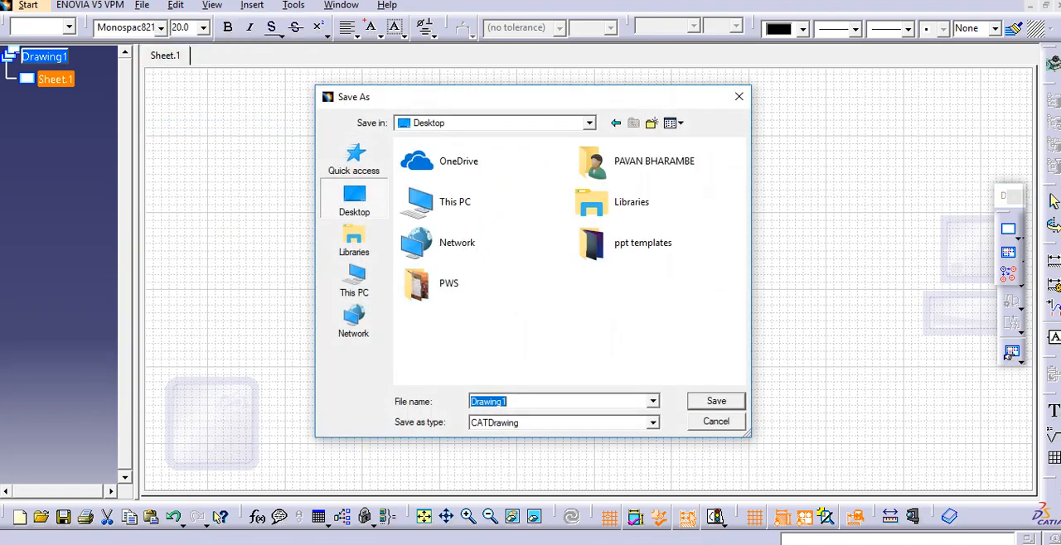
click(564, 423)
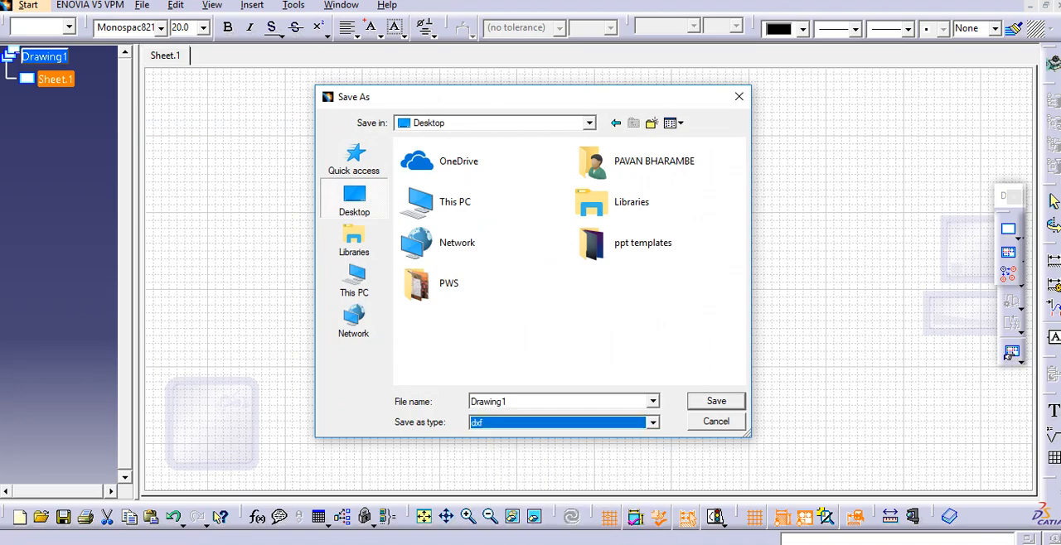
text(TEX)
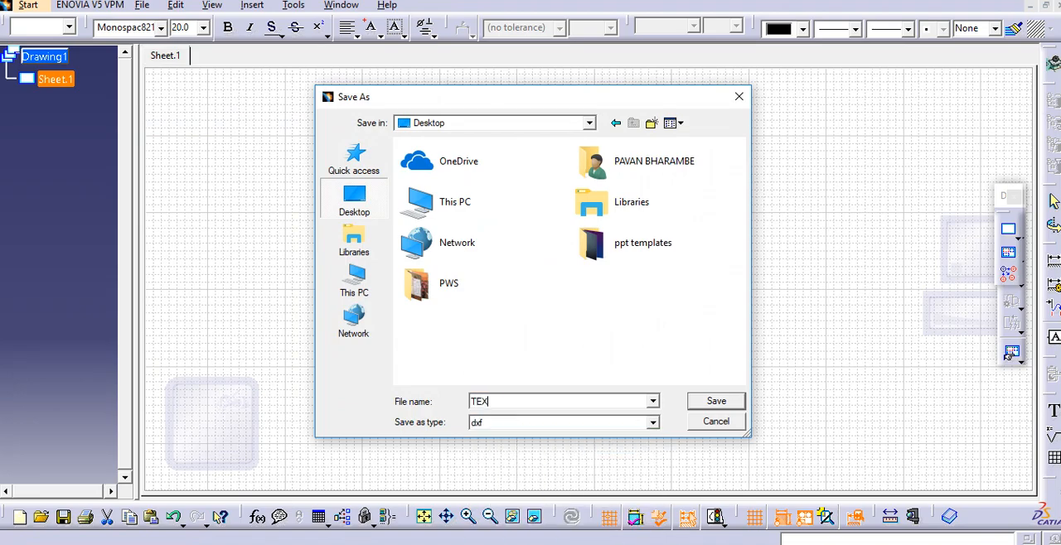
Step: Finish saving TEXT.dxf and switch back to the Part1 window
click(715, 422)
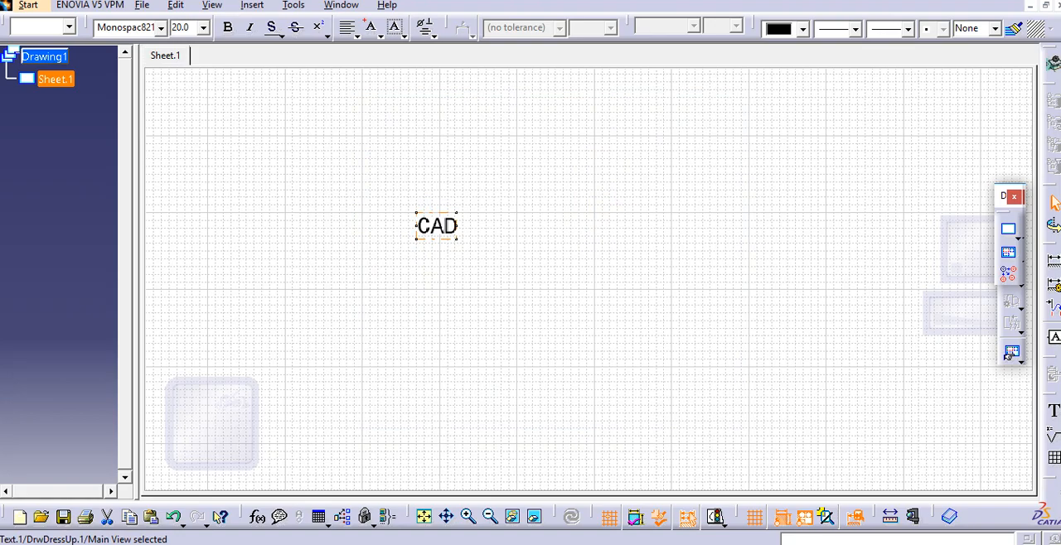
click(342, 6)
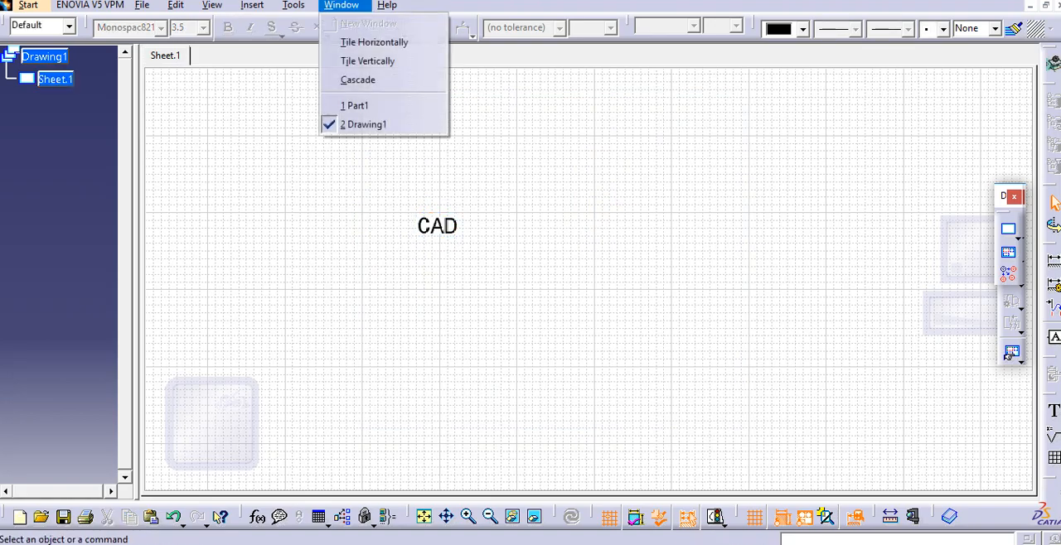
click(354, 105)
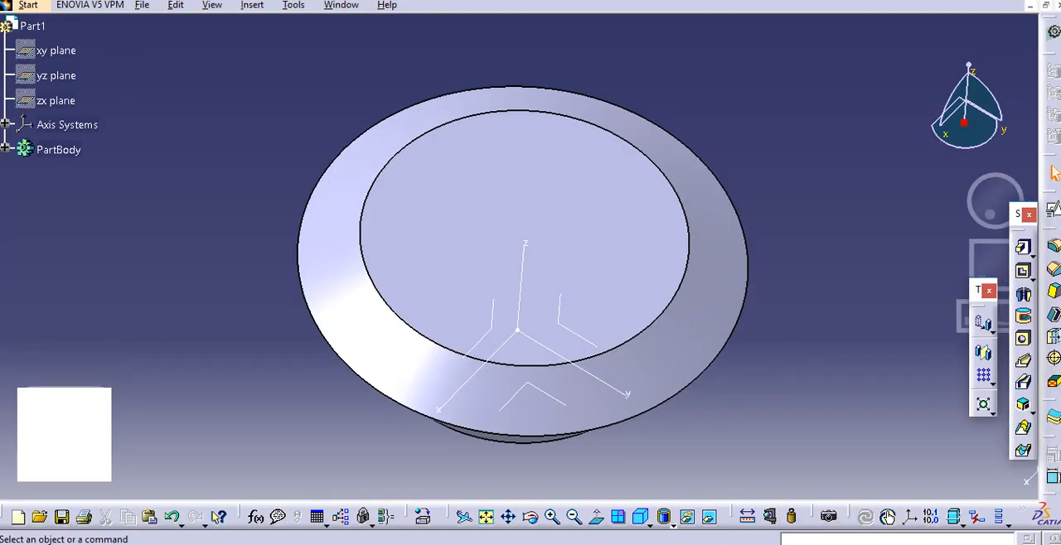
Step: Try the recent TEXT.dxf entry, dismiss the missing-file error, and browse instead
click(142, 5)
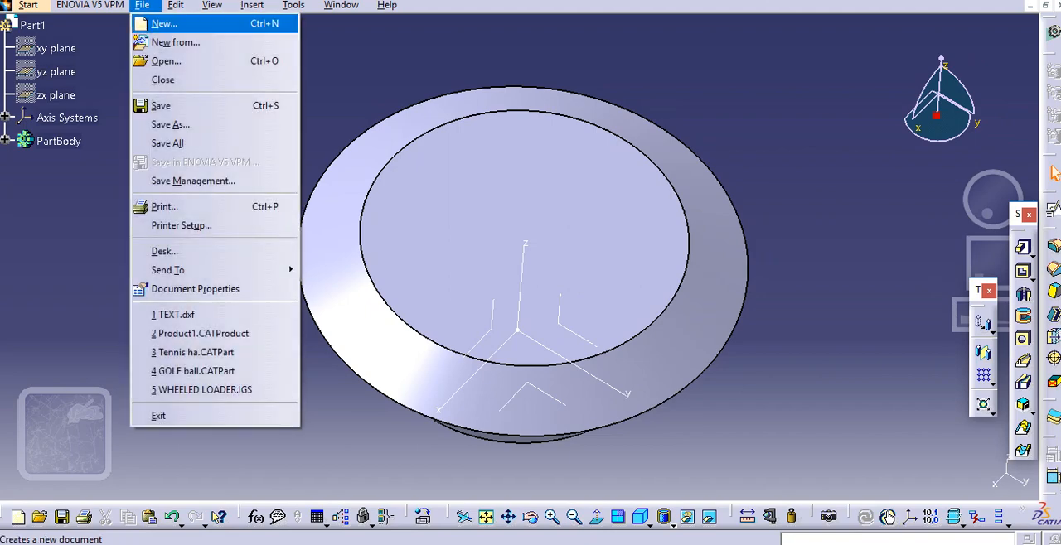
click(166, 61)
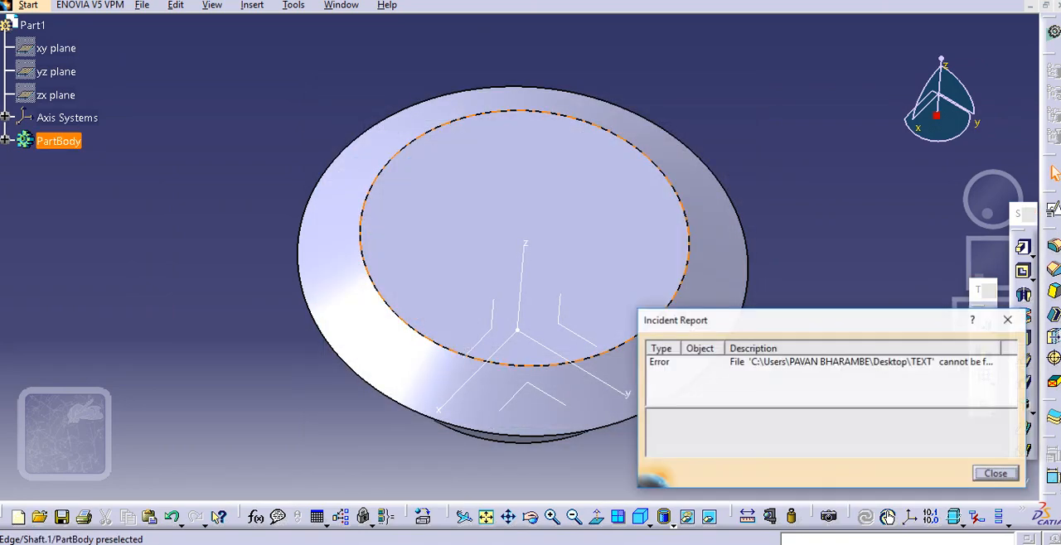
click(142, 5)
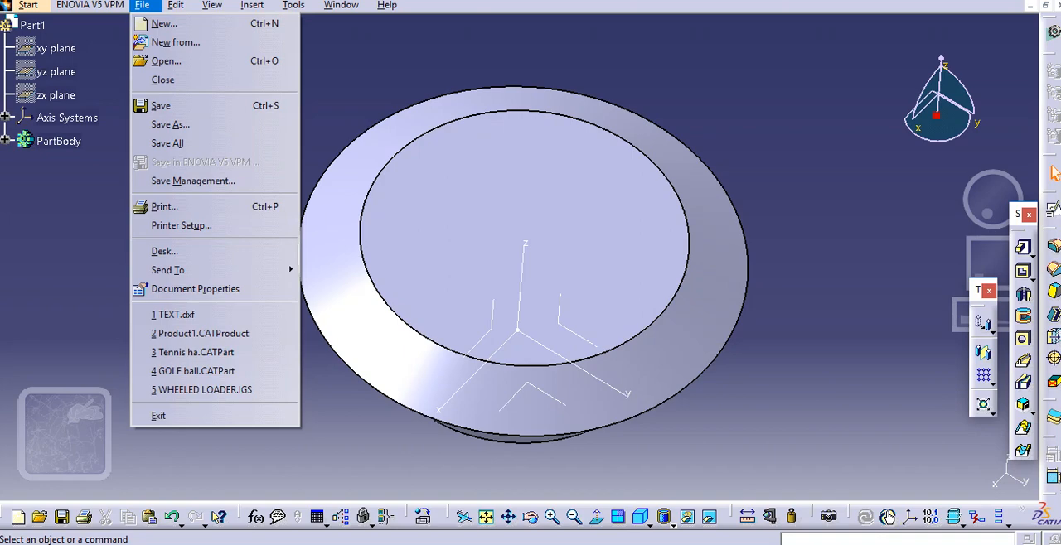
click(165, 60)
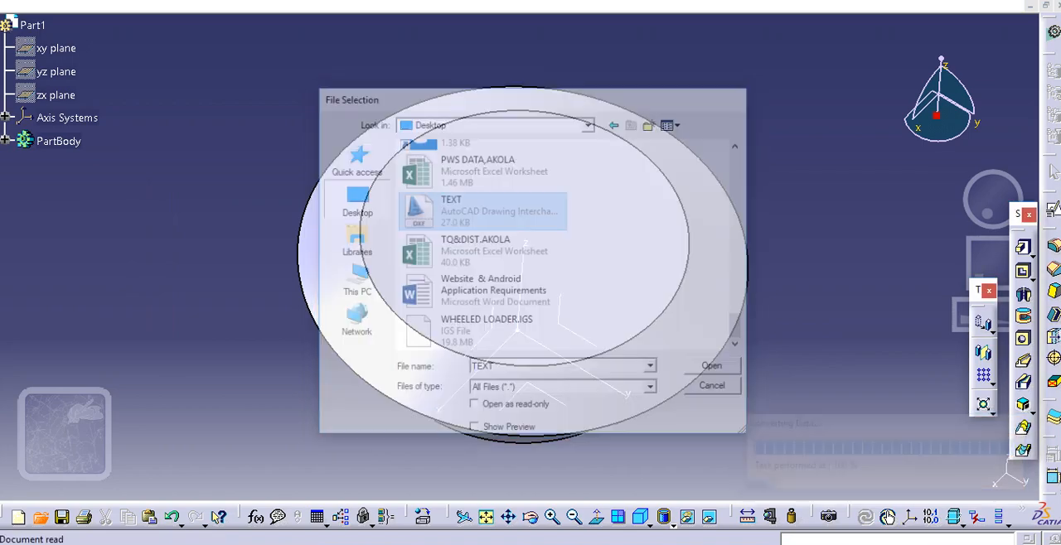
Step: Open TEXT.dxf from the Desktop and copy the outlined CAD lettering
click(710, 365)
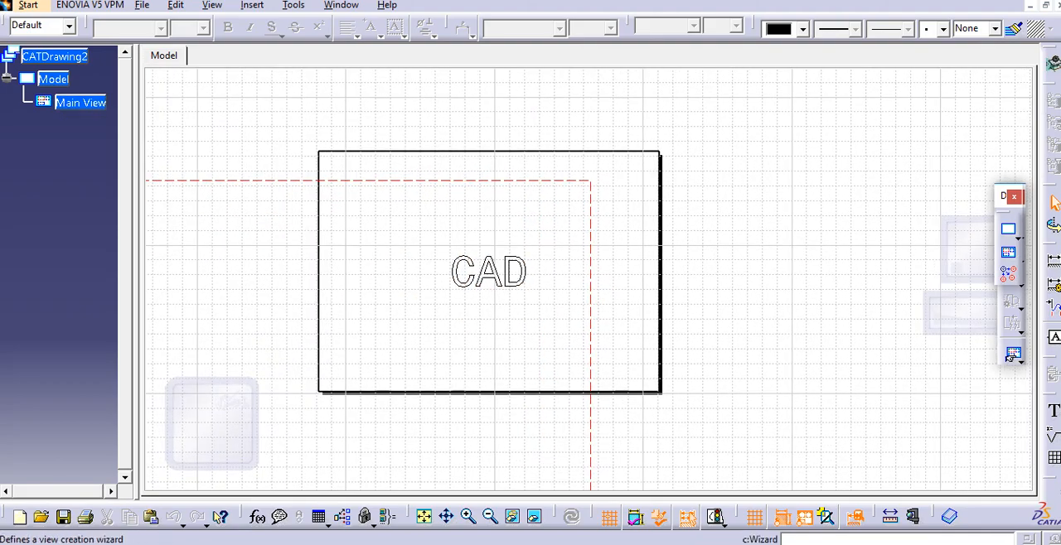
click(488, 271)
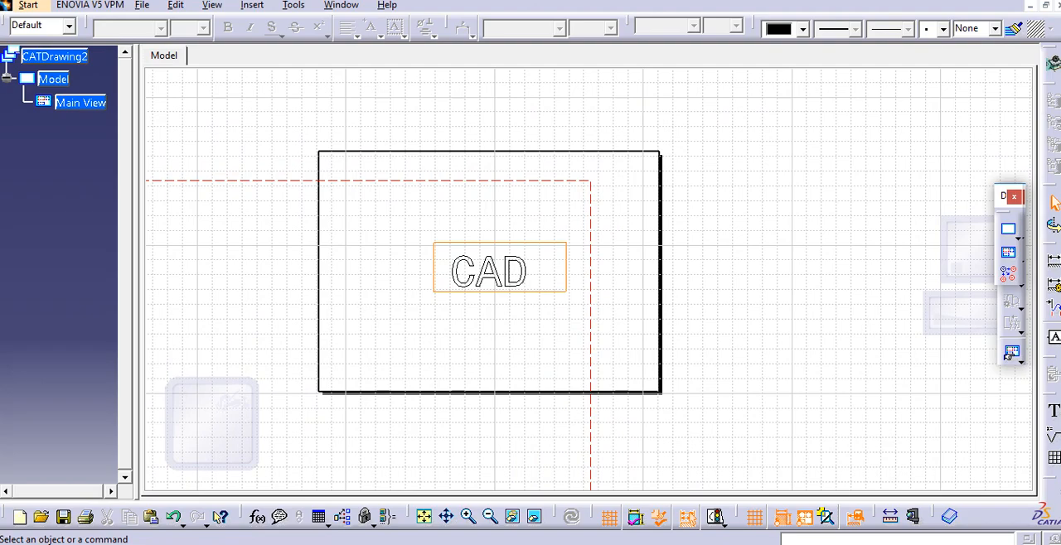
right_click(487, 271)
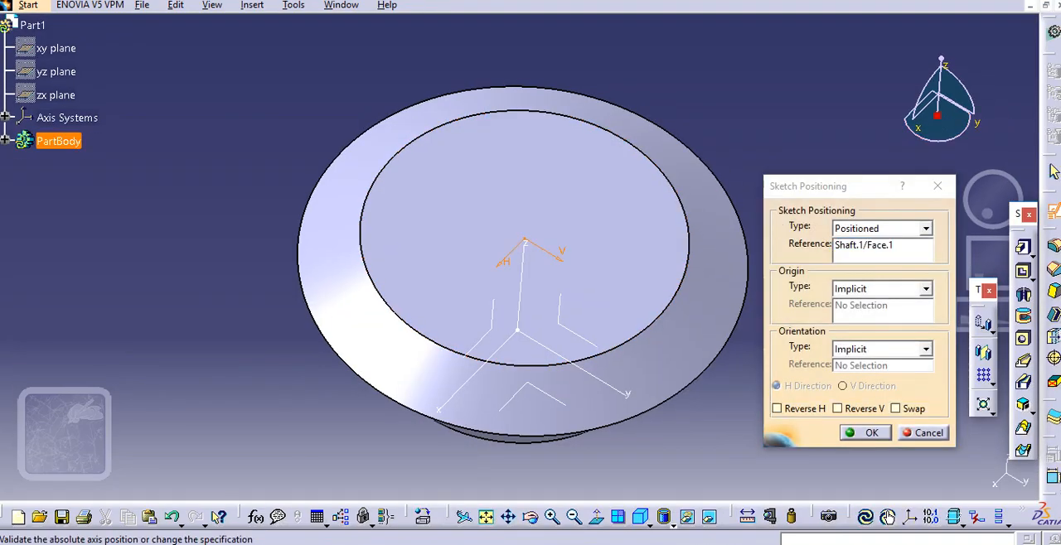
Step: Place a sketch on the top face with reversed H direction and paste the lettering
click(776, 408)
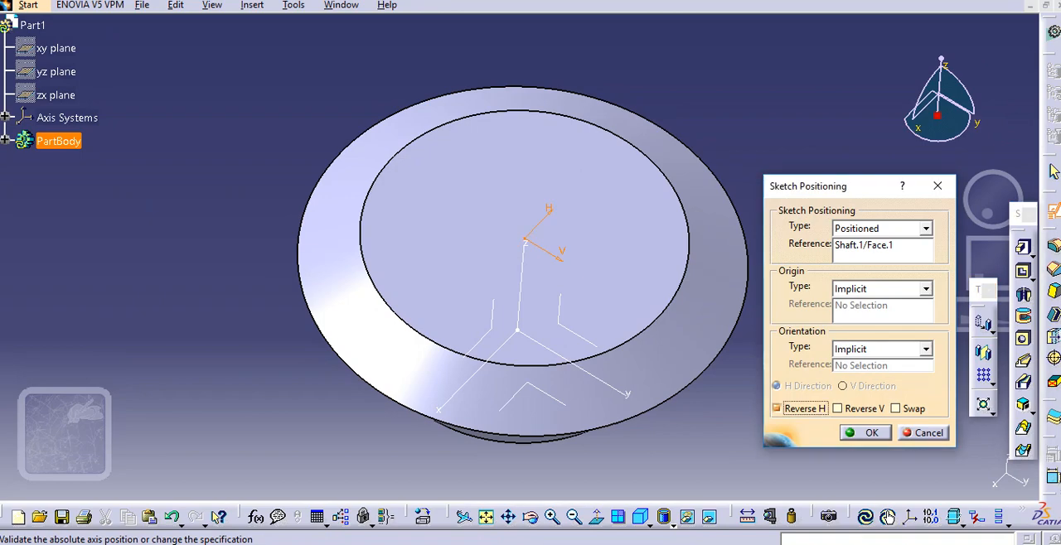
click(871, 433)
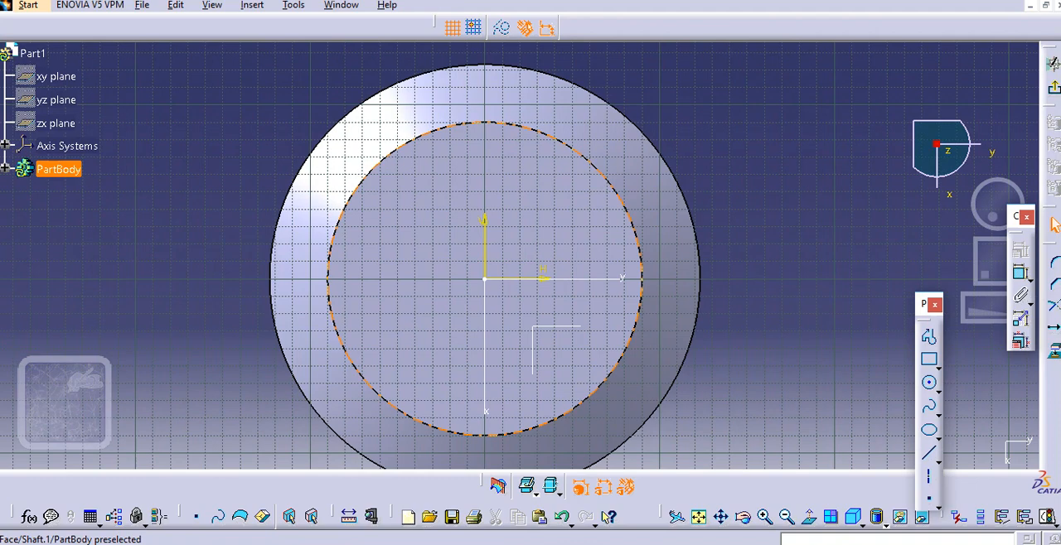
right_click(485, 278)
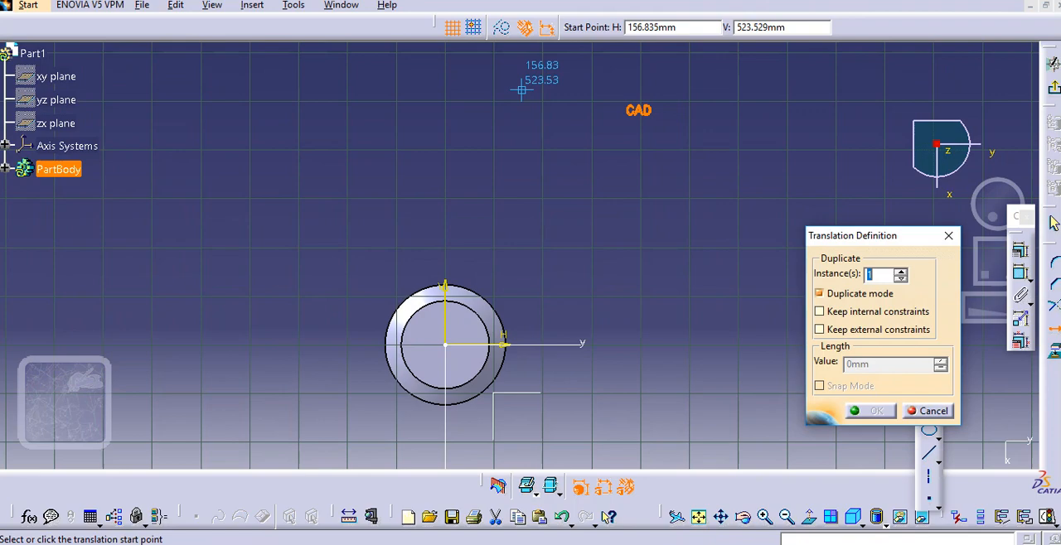
Step: Translate the CAD lettering onto the sketch origin without duplicating
click(705, 266)
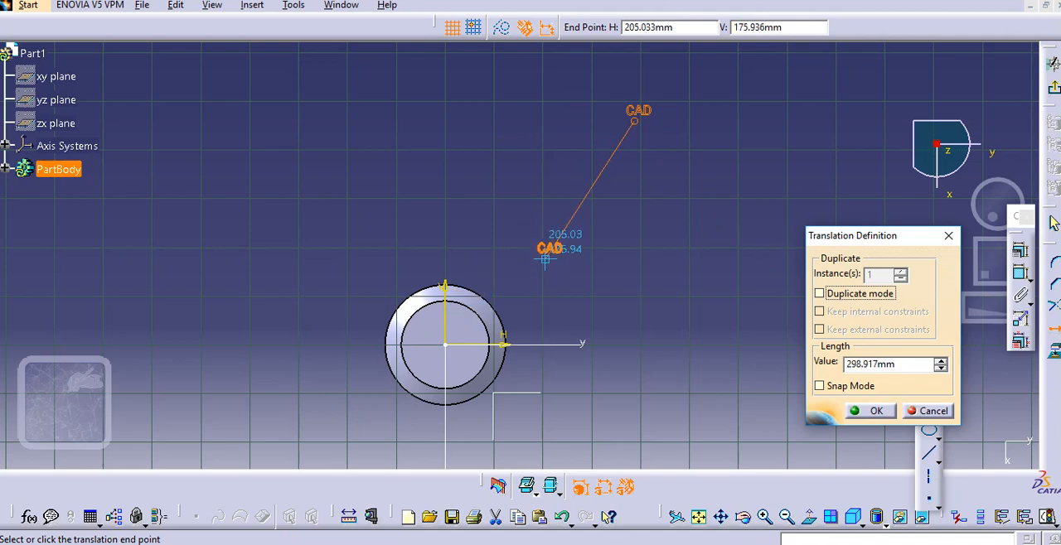
click(931, 411)
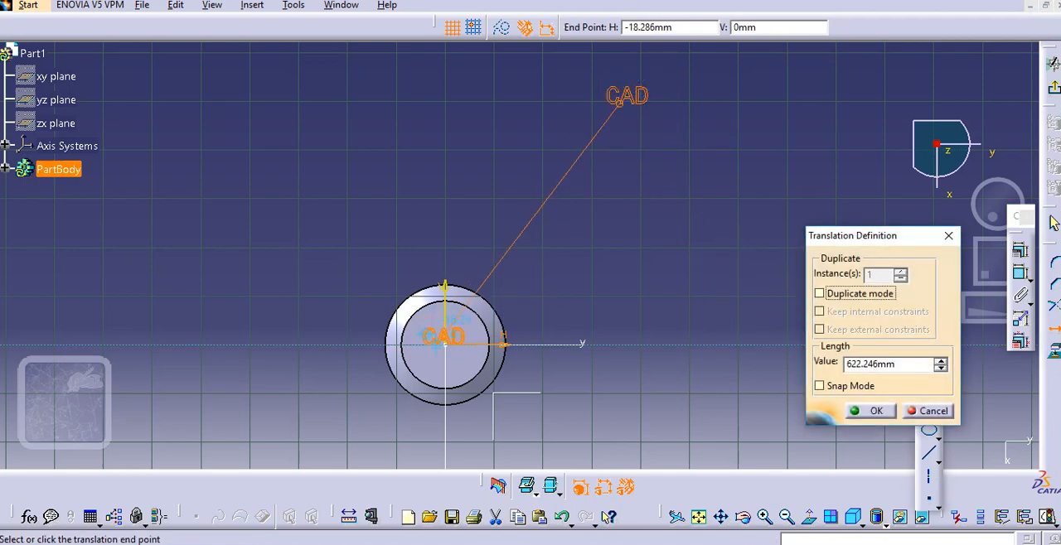
click(927, 411)
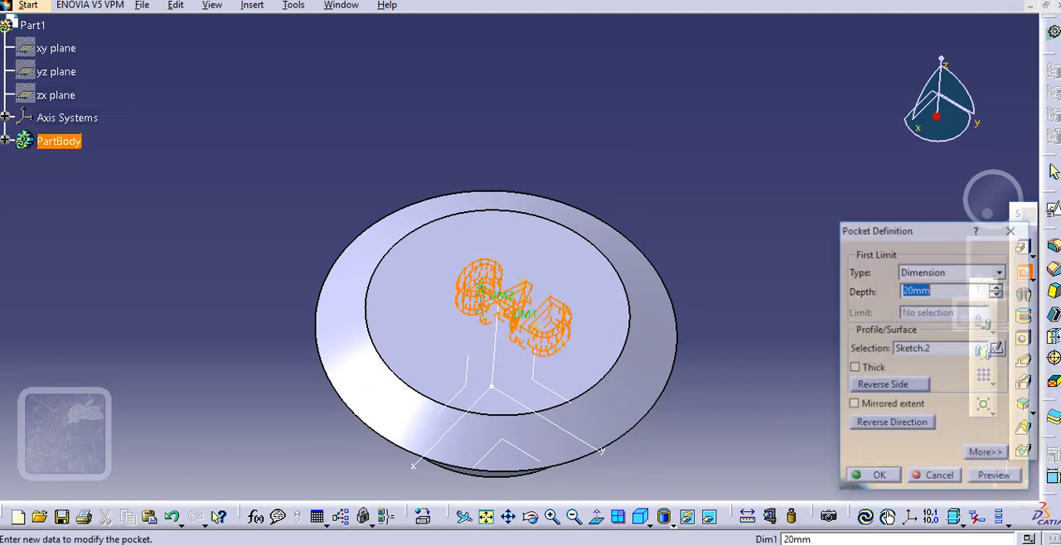
Step: Create Pocket.1 from Sketch.2, engraving the CAD lettering into the top face
text(0)
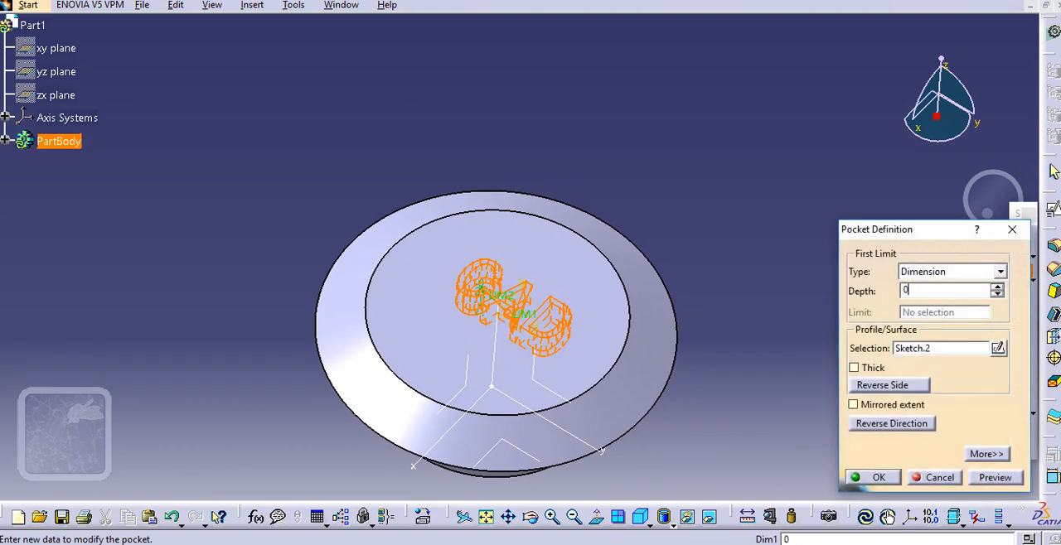
click(878, 476)
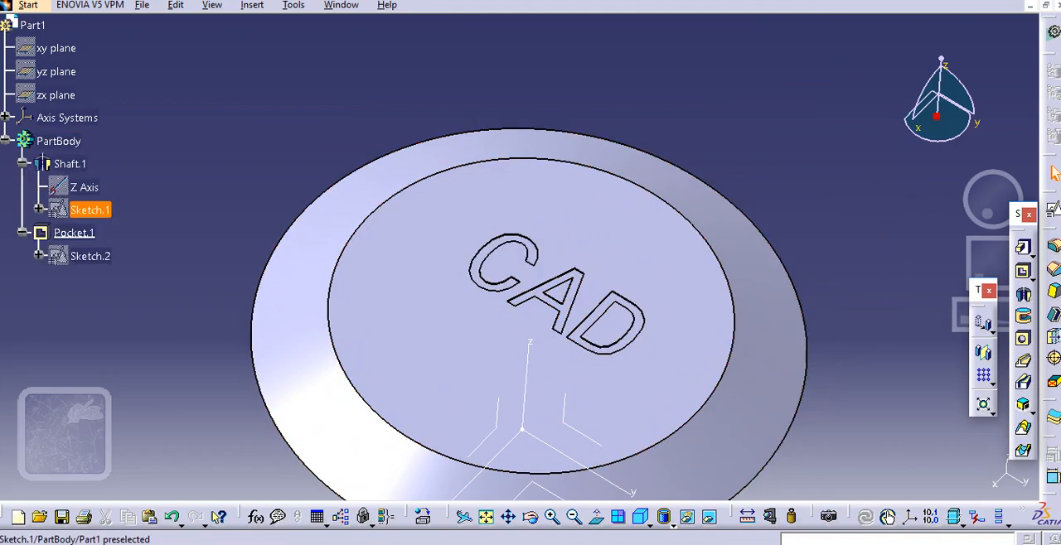
Step: Edit Sketch.1: change the 90 width dimension to 80 and revise the slanted edge angle
double_click(89, 210)
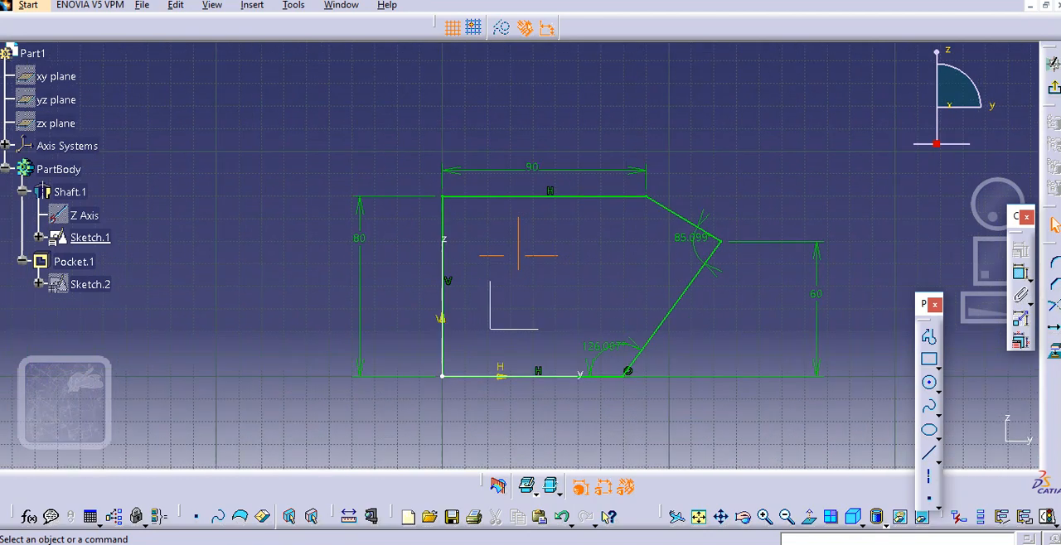
double_click(532, 167)
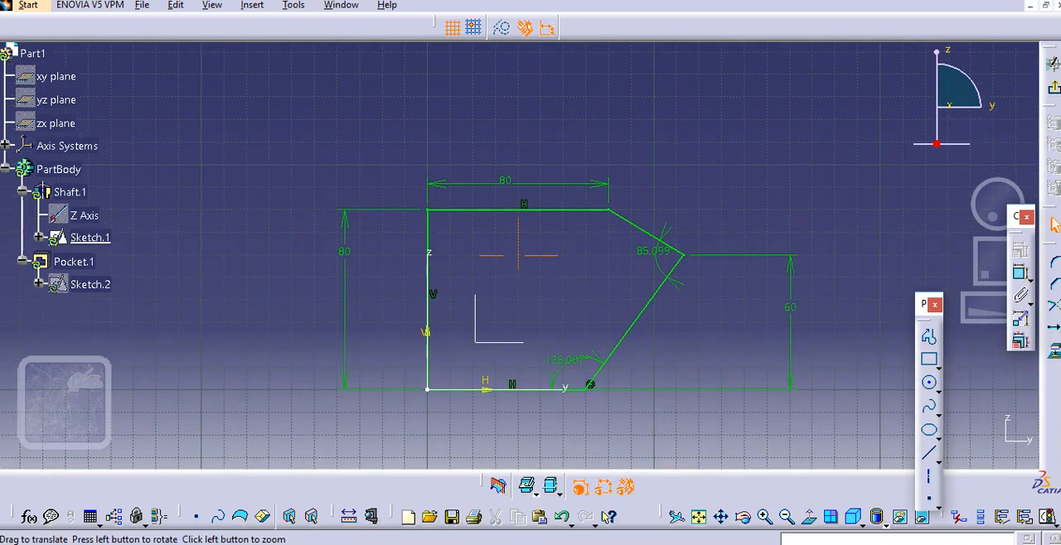
click(90, 238)
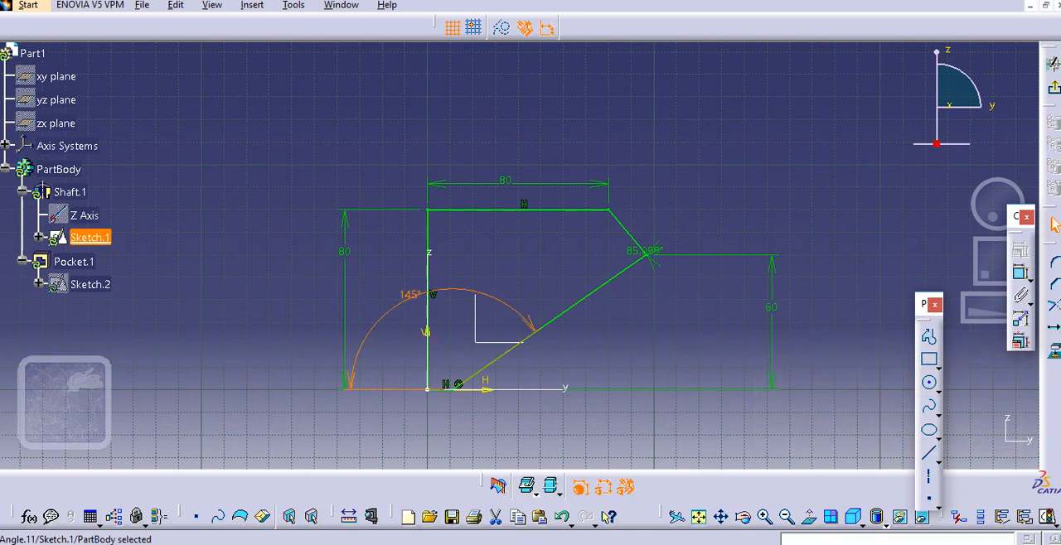
double_click(406, 295)
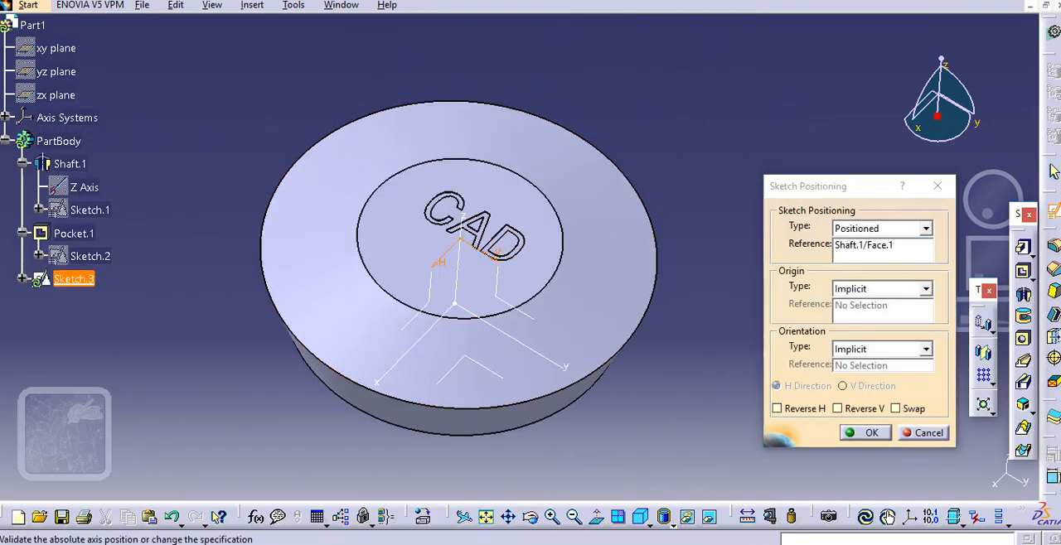
Step: Position Sketch.3 on the shaft's top face above the CAD pocket
click(776, 407)
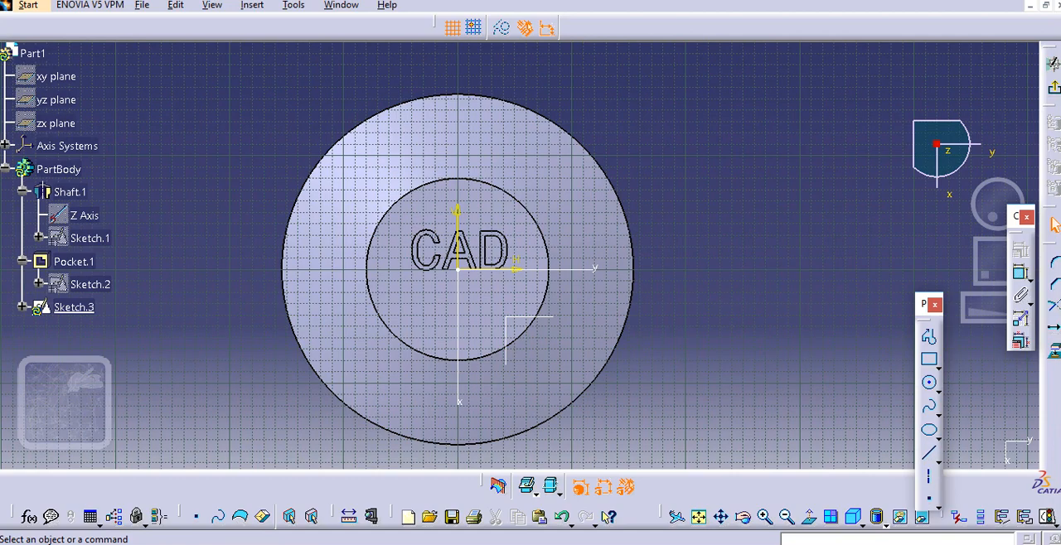
click(28, 5)
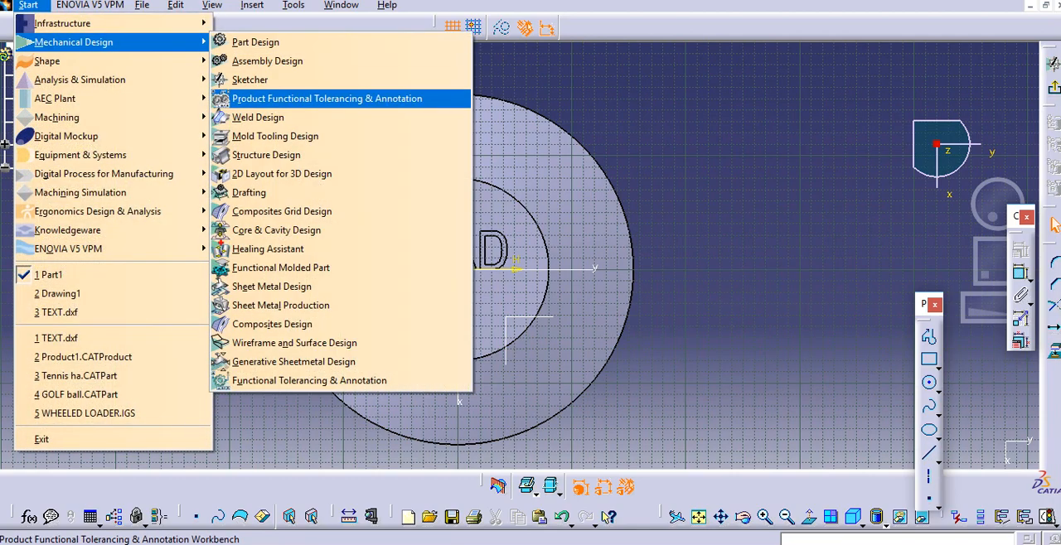
Step: Start an empty Drafting sheet and add the text 'CAD MODELLING' at size 20
click(249, 192)
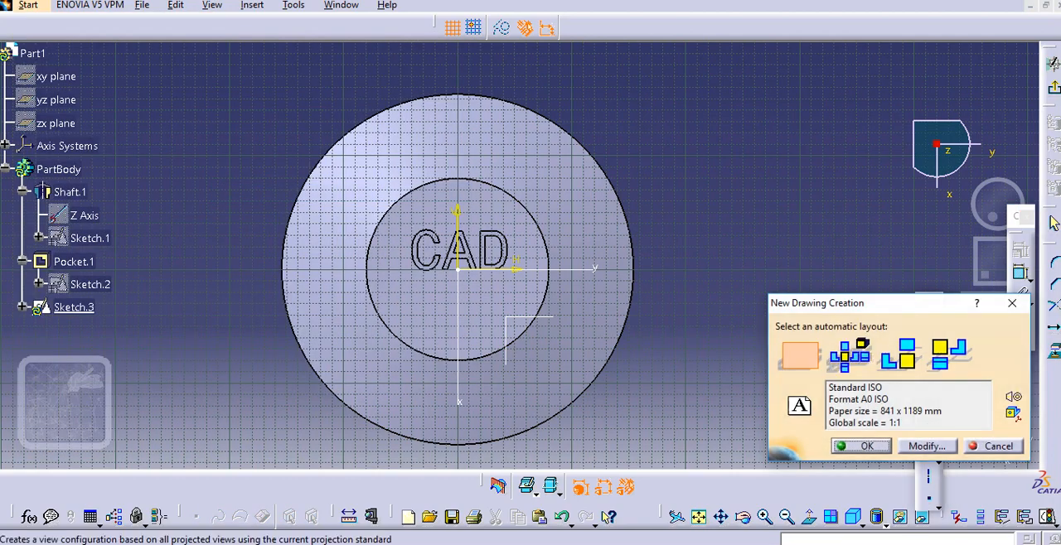
click(867, 446)
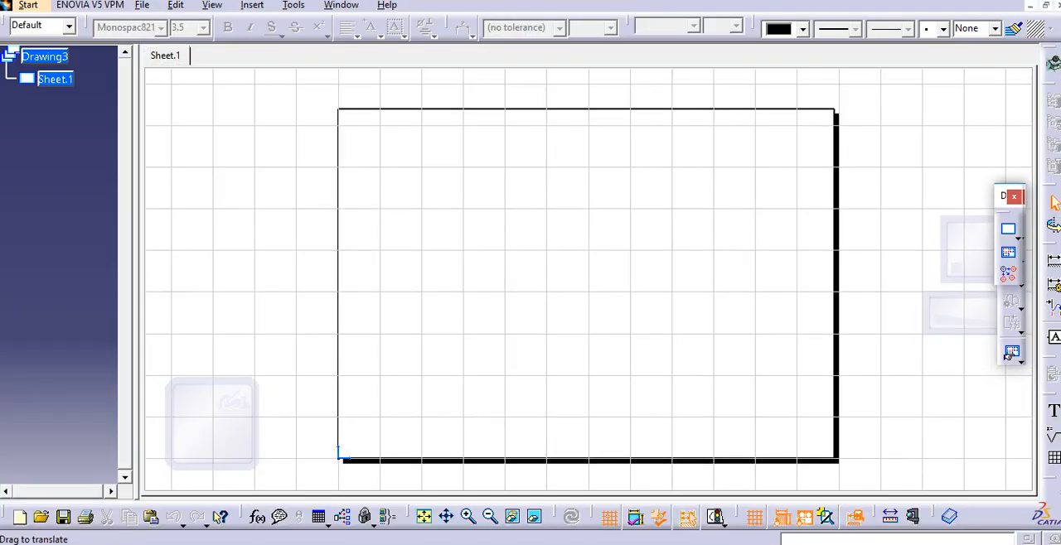
click(1053, 412)
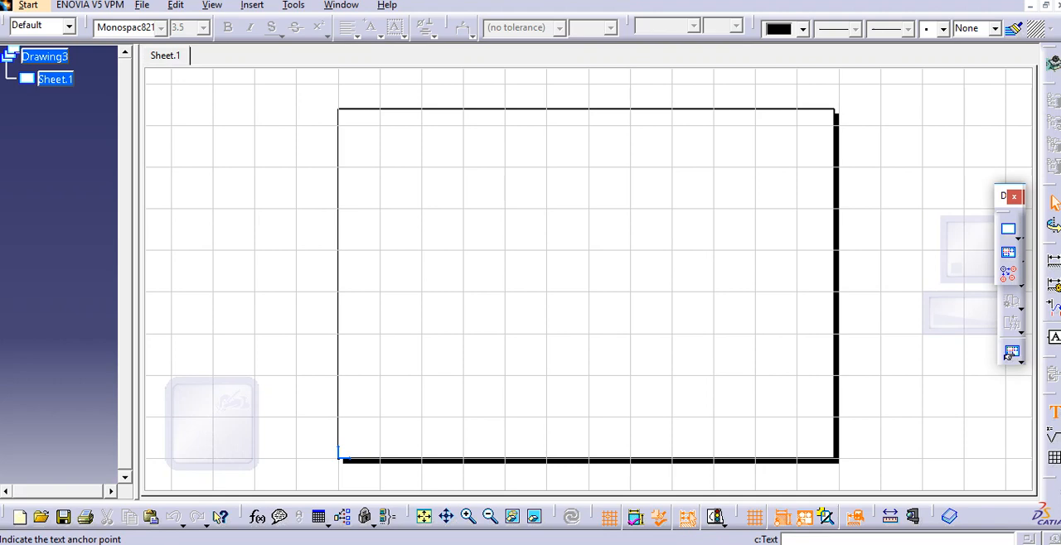
click(538, 214)
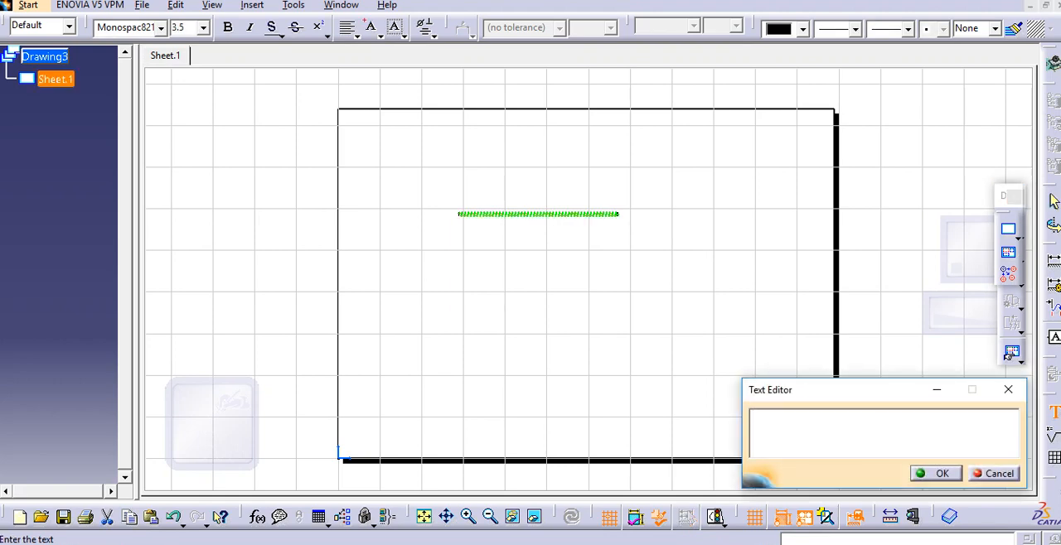
text(CAD MODE)
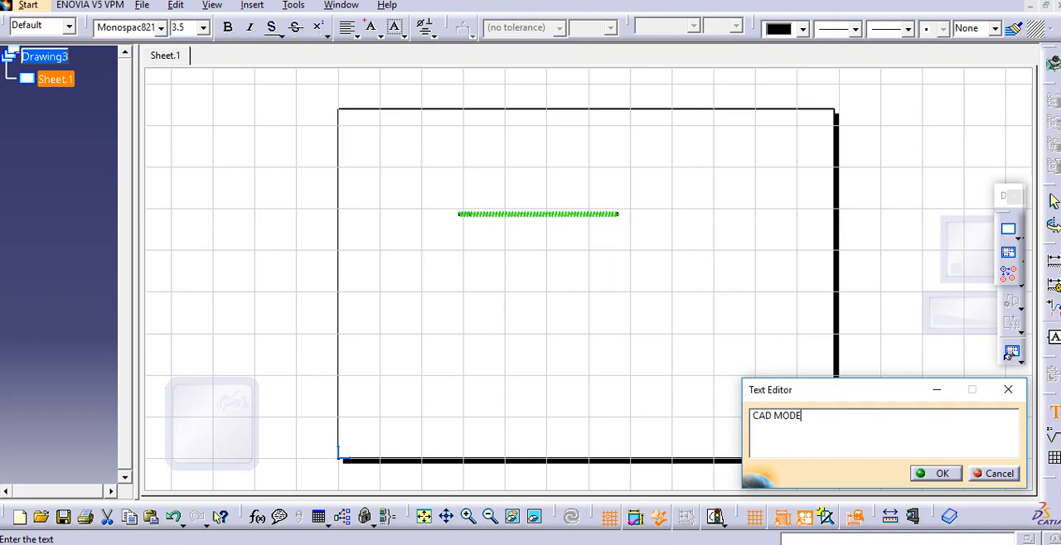
click(941, 473)
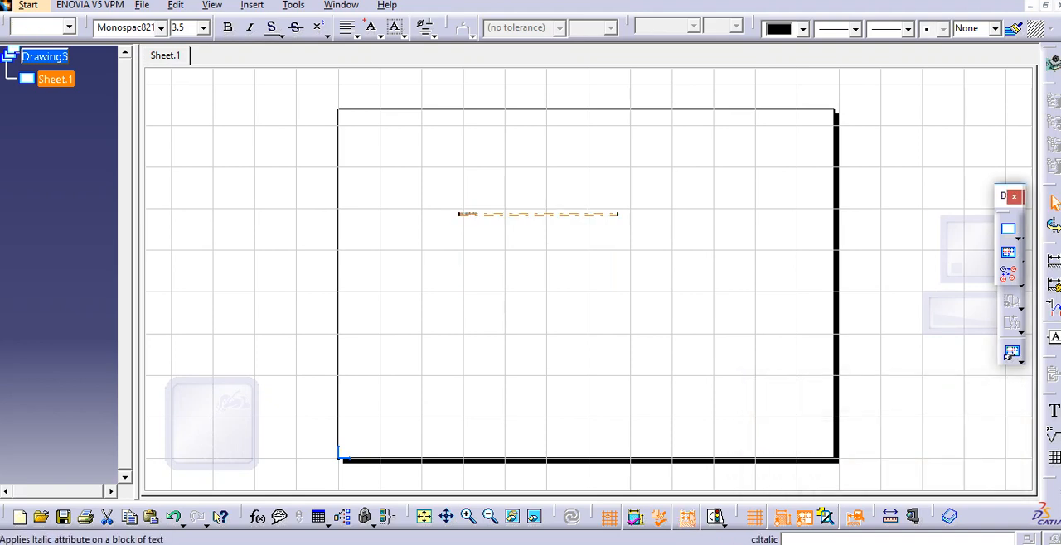
text(CAD MODELLING)
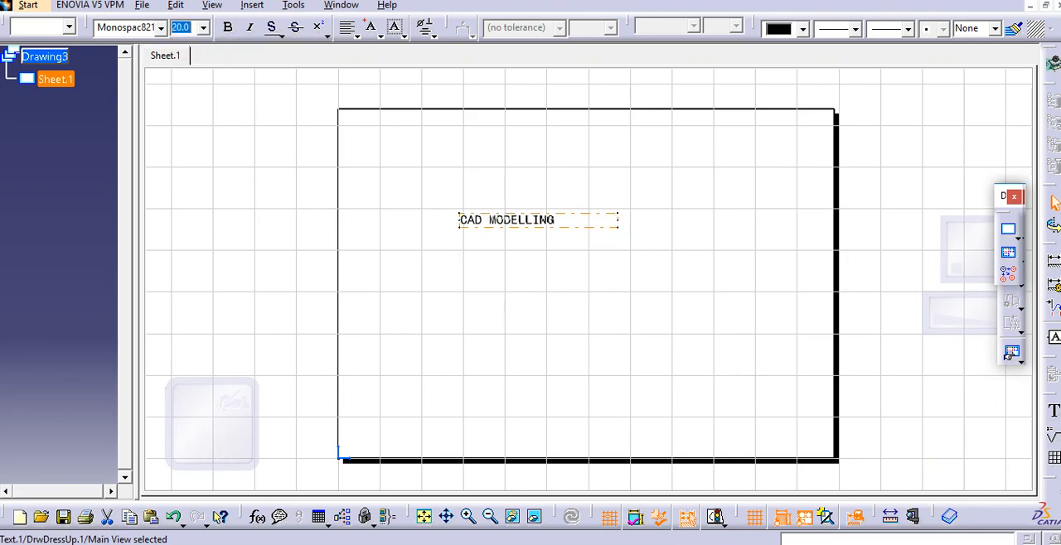
click(141, 5)
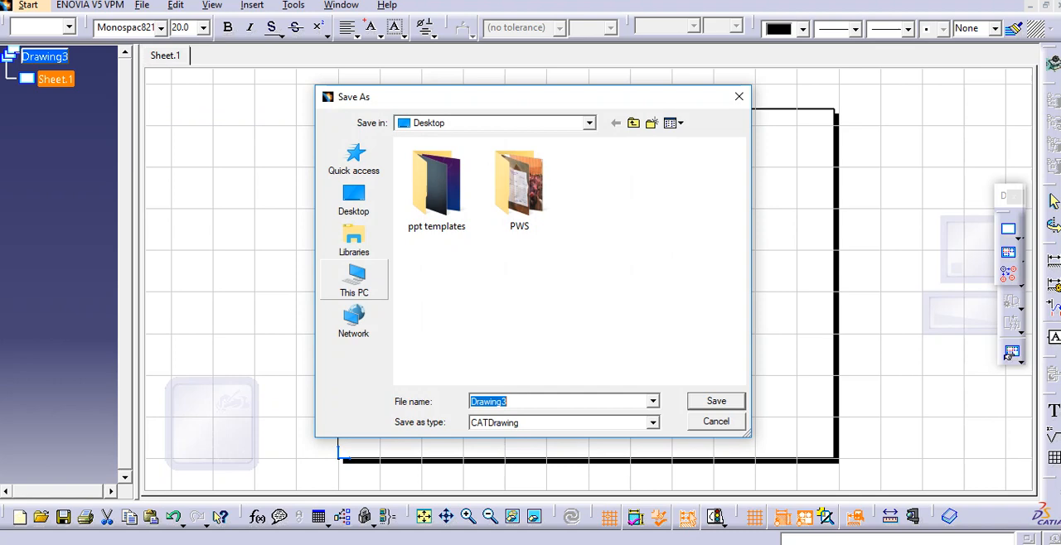
Step: Save the text drawing as TEXT2 and switch back to the Part1 window
text(TEXT2)
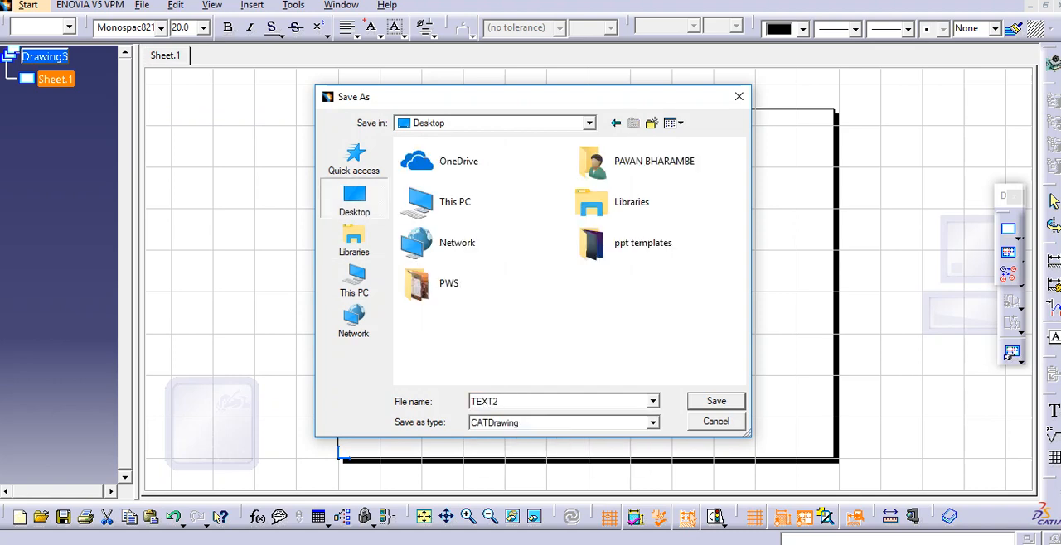
click(653, 423)
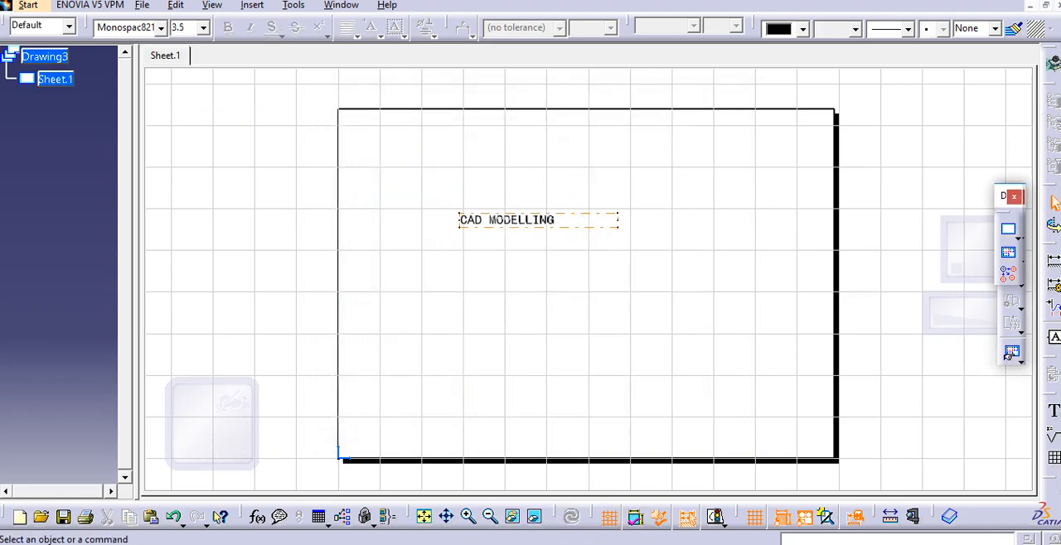
click(142, 6)
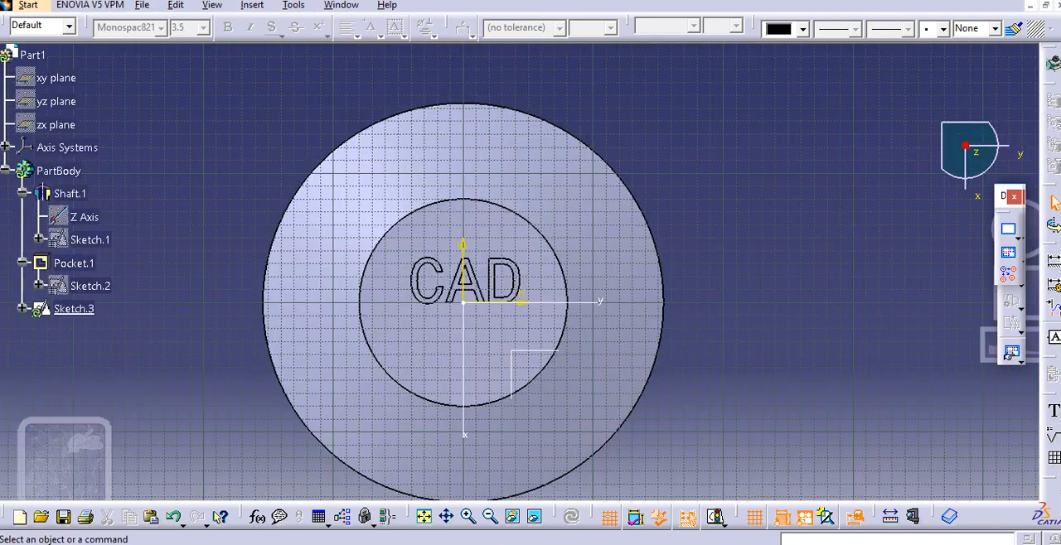
Step: Open TEXT2.dxf as a new drawing showing the outlined CAD MODELLING lettering
click(141, 5)
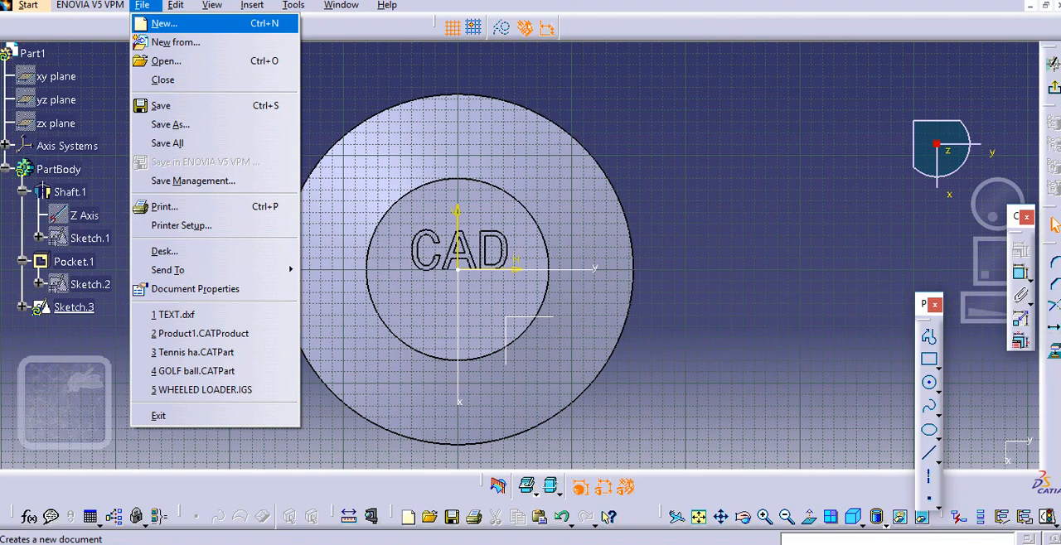
click(166, 60)
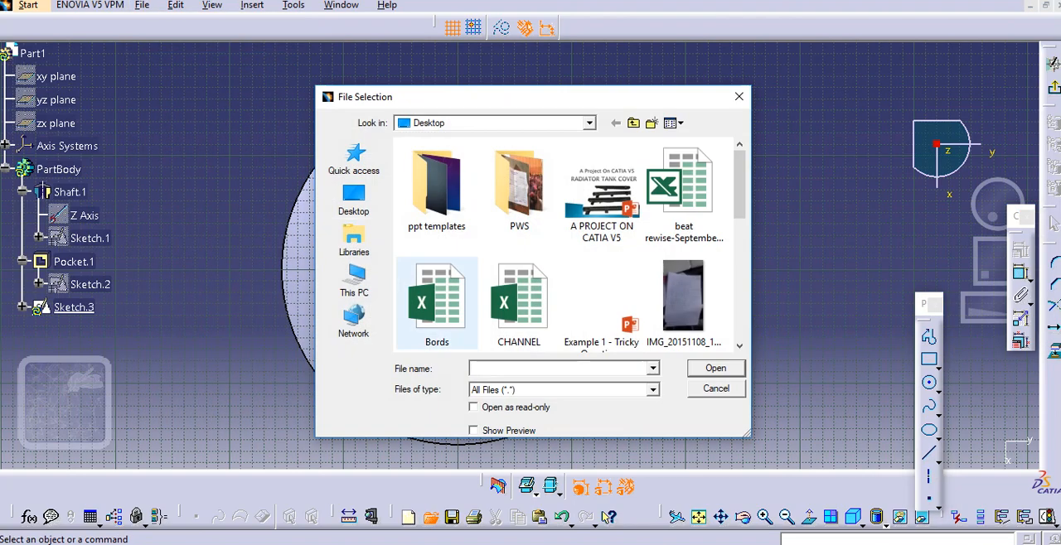
text(T)
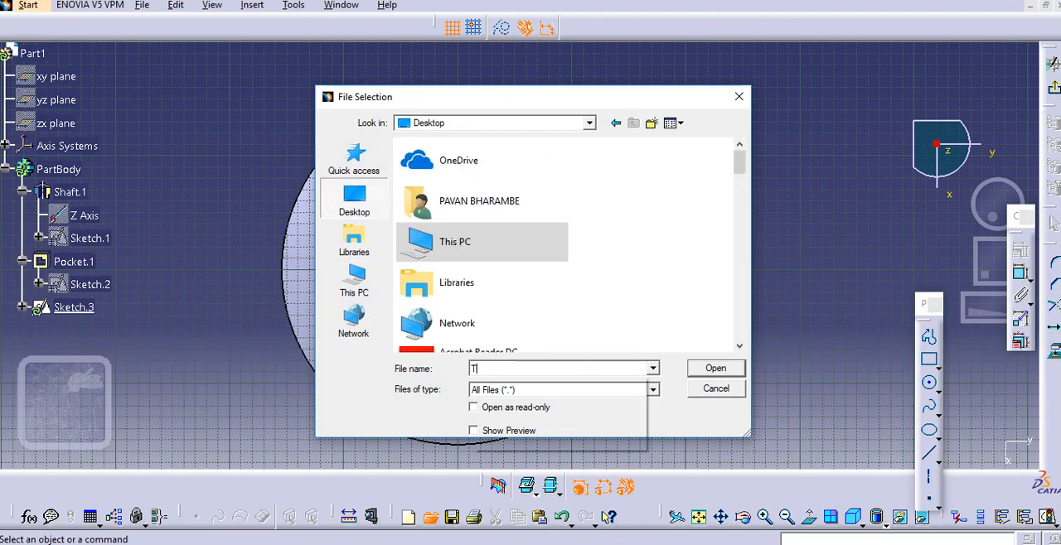
text(EXT2.dxf)
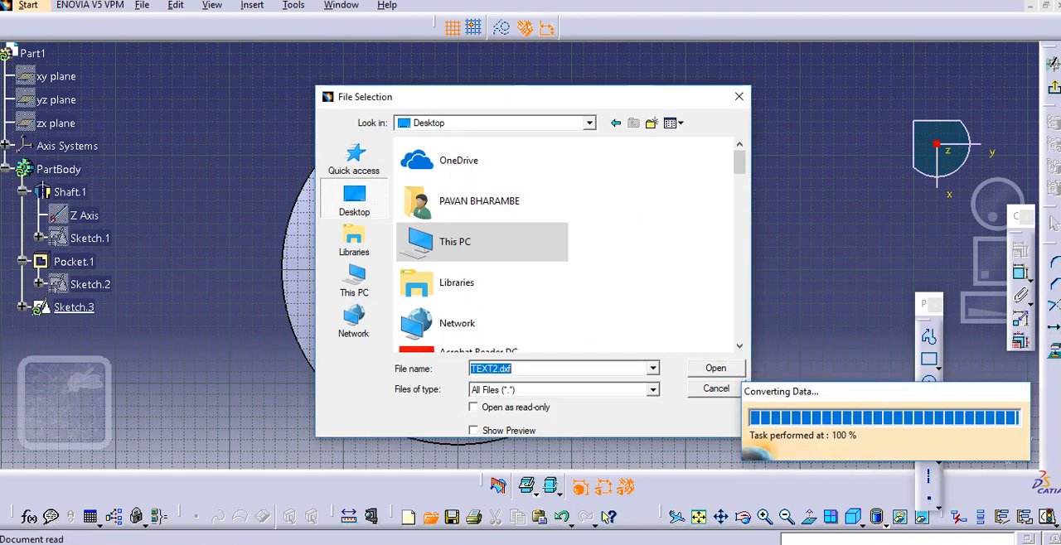
click(714, 368)
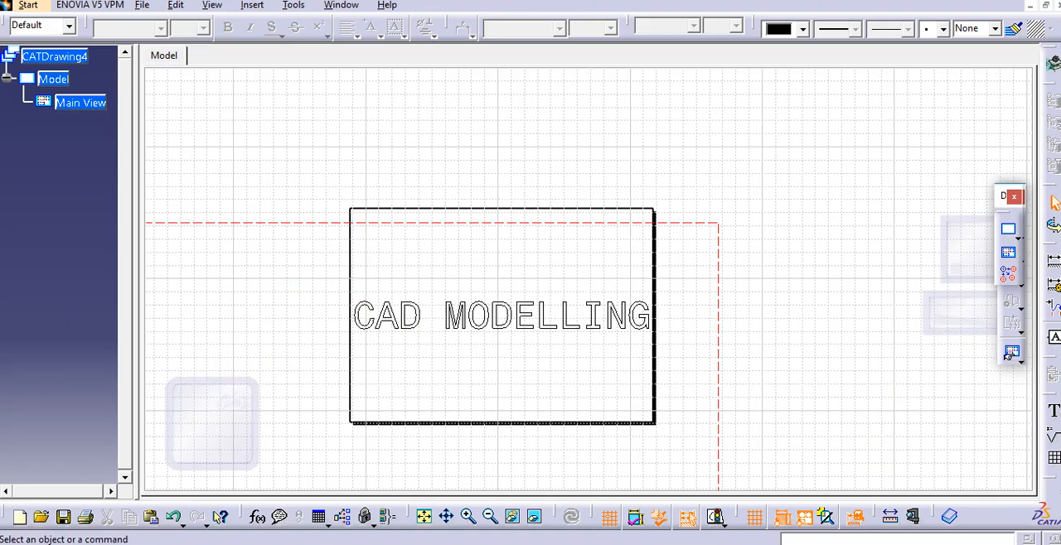
Step: Select all CAD MODELLING letter outlines in Main View and copy them
click(502, 316)
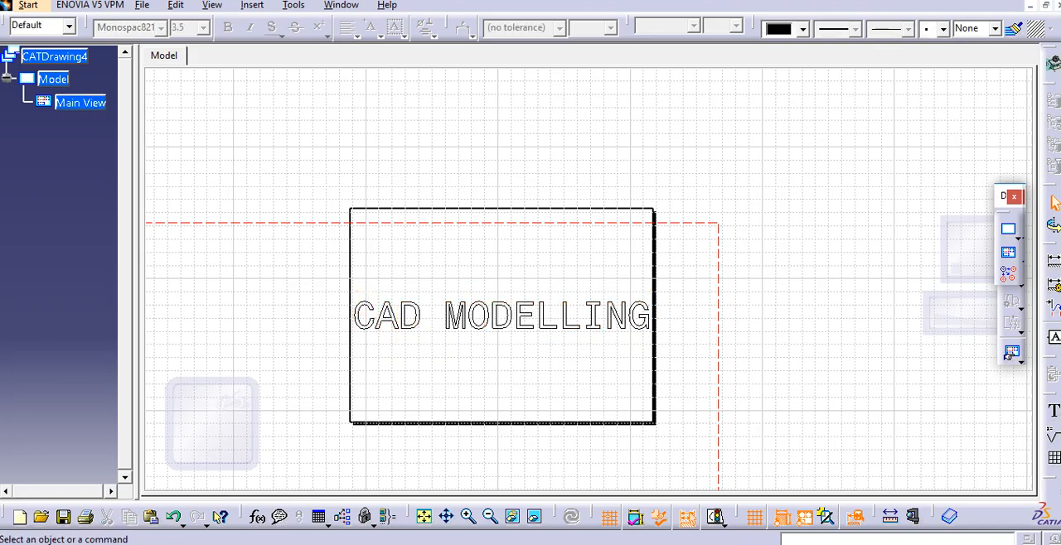
click(502, 316)
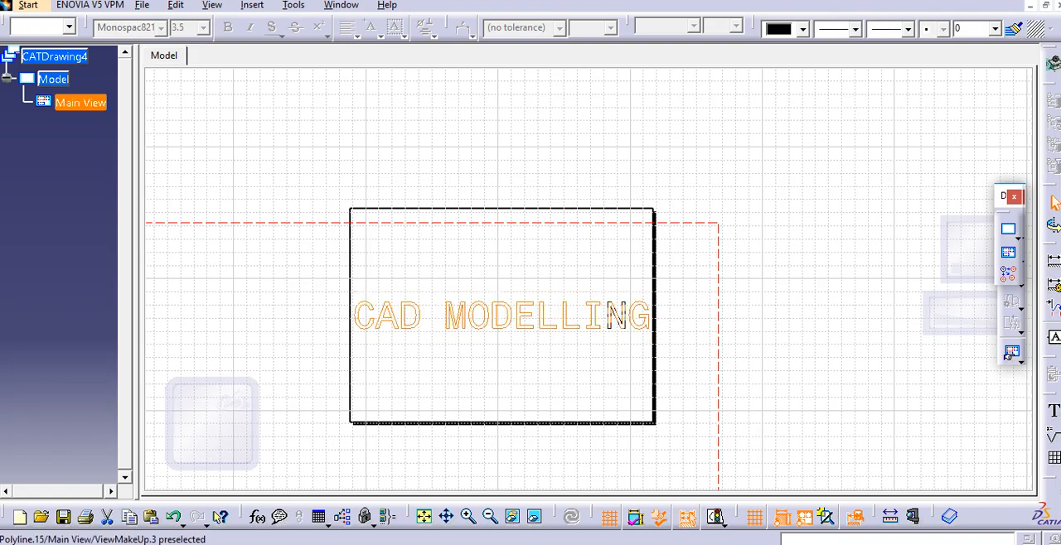
right_click(605, 319)
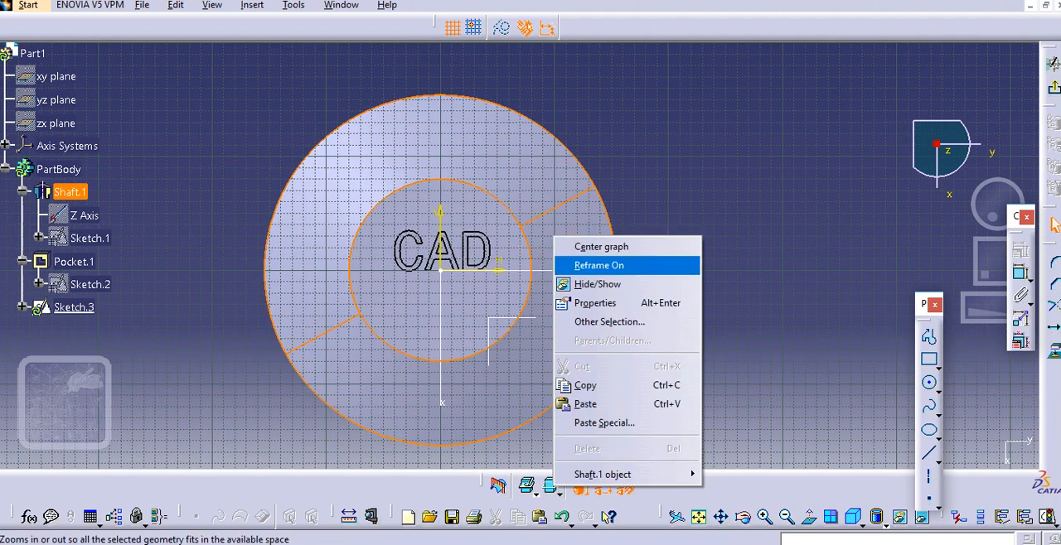
mouse_move(585, 403)
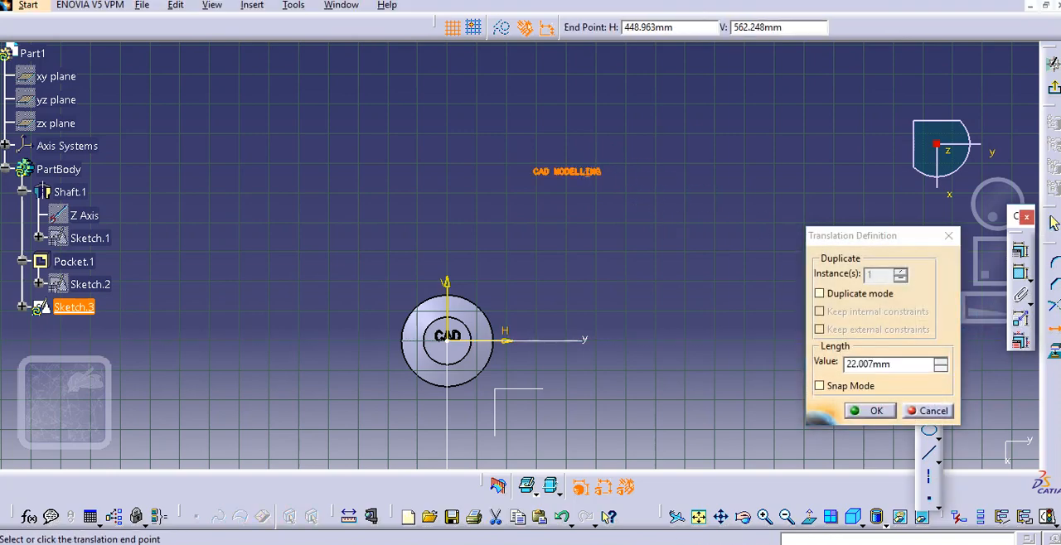
Step: Paste the lettering into Sketch.3, translate it near the shaft, and zoom in
click(934, 410)
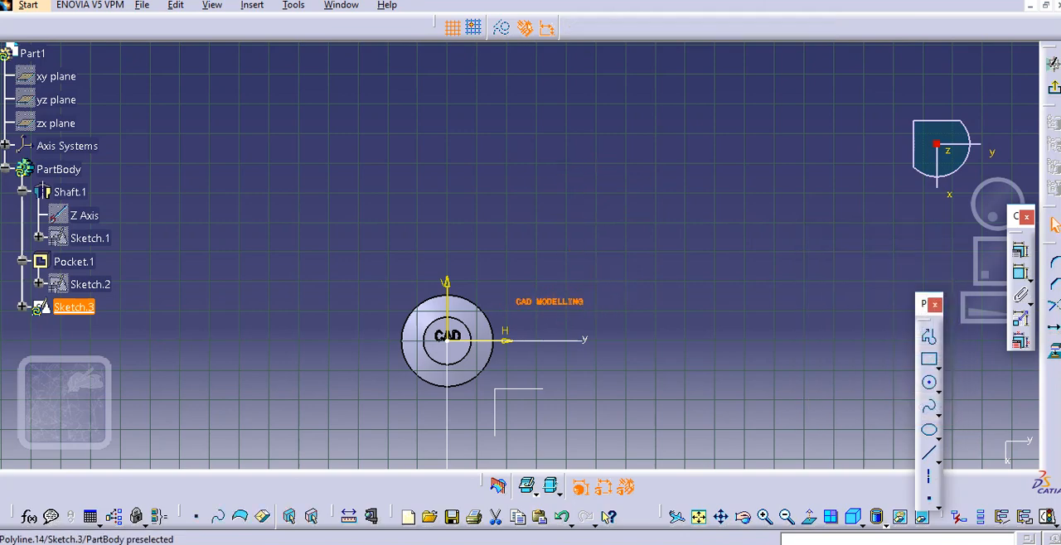
drag(448, 340, 535, 269)
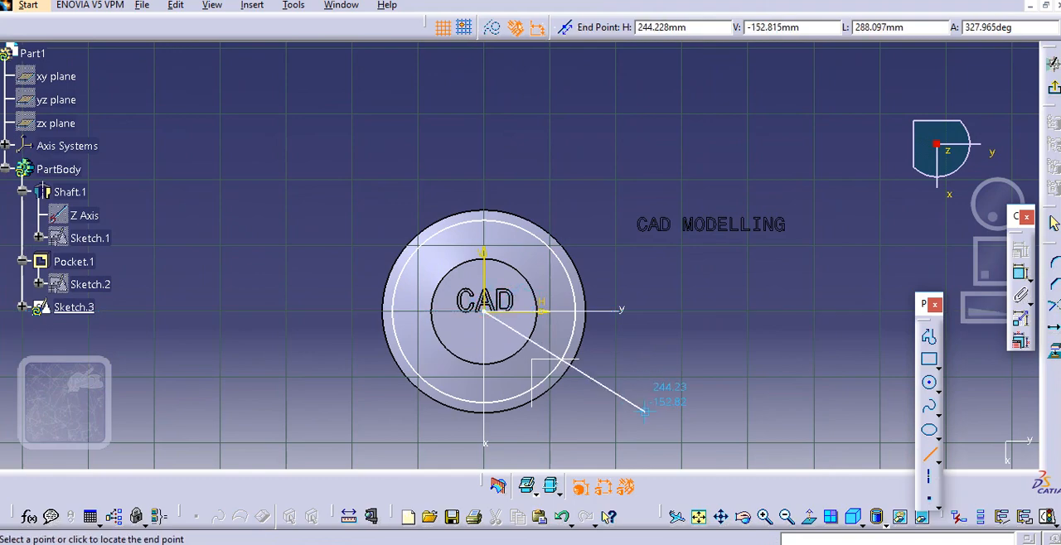
Step: Draw a line from the sketch origin out past the shaft's circular rim
click(645, 413)
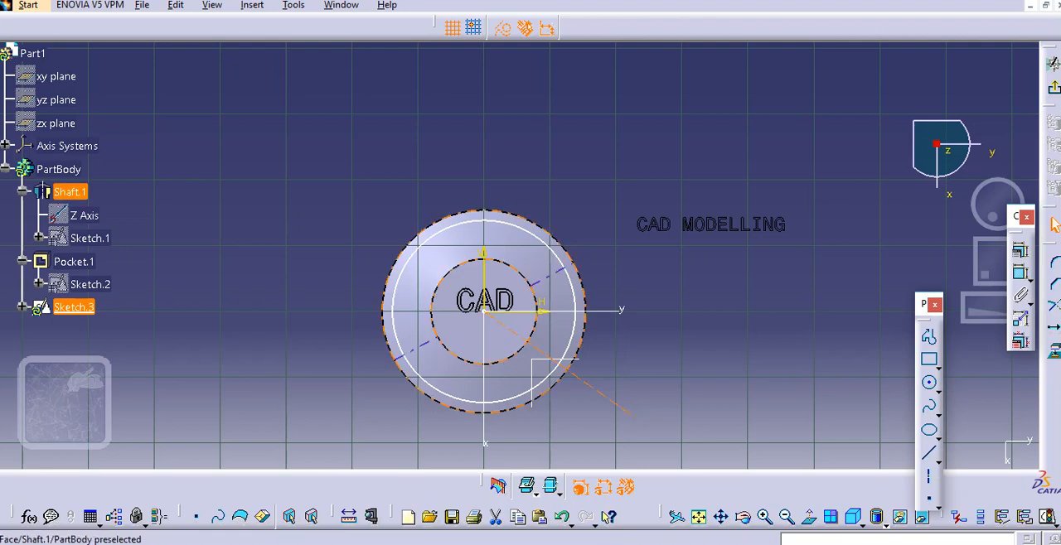
click(485, 216)
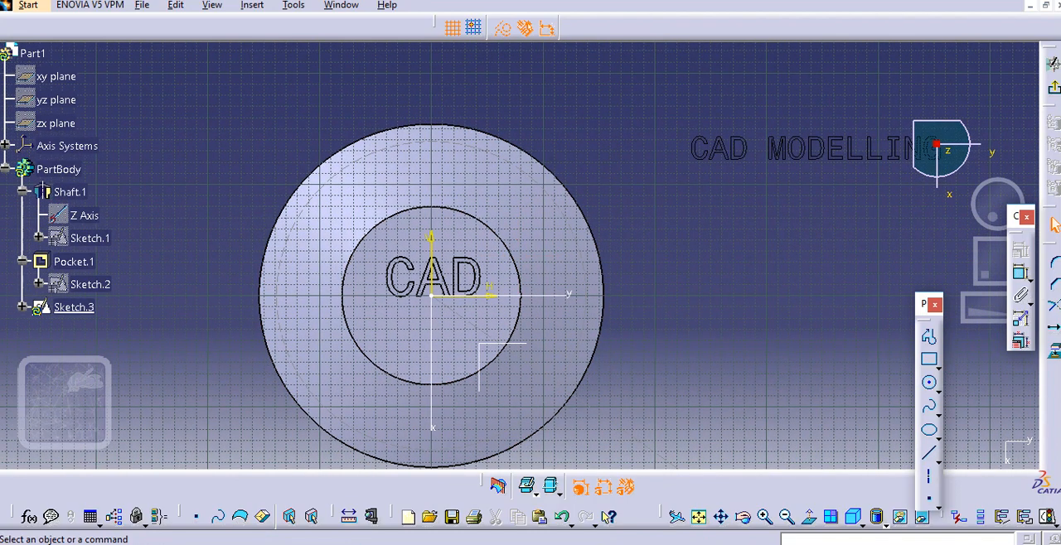
click(74, 307)
text(12)
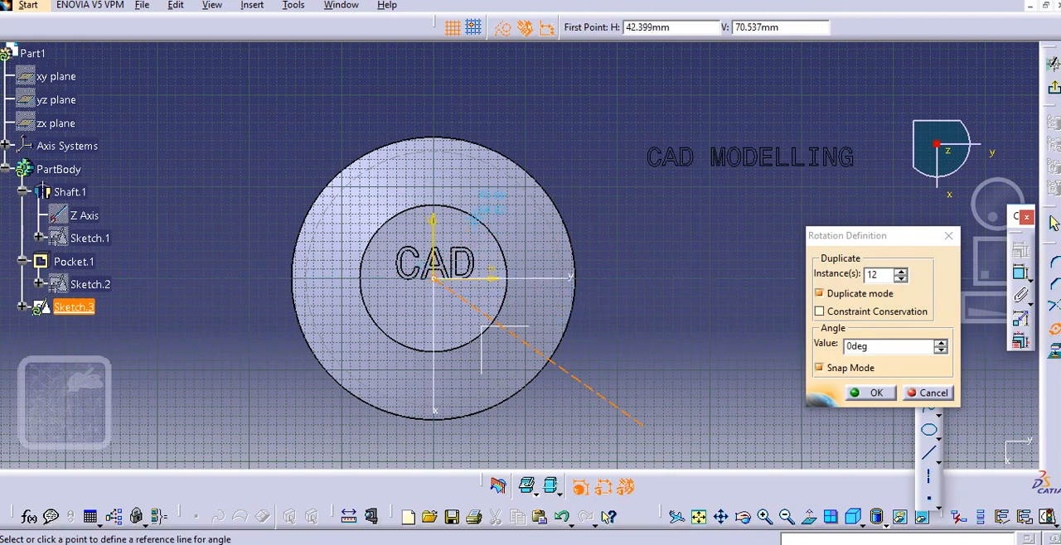
mouse_move(778, 311)
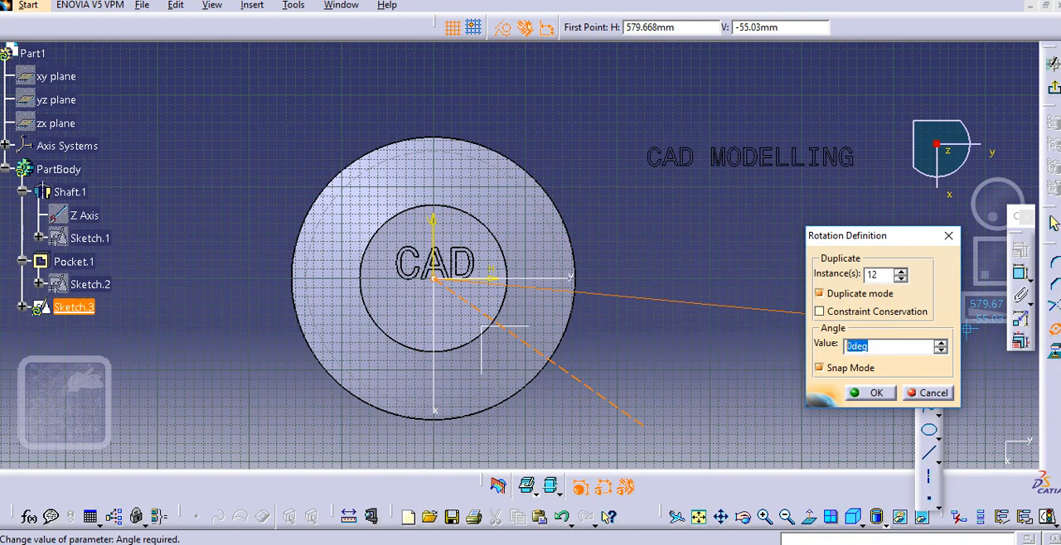
Step: Rotate the selected C outline 30 degrees about the origin
text(30deg)
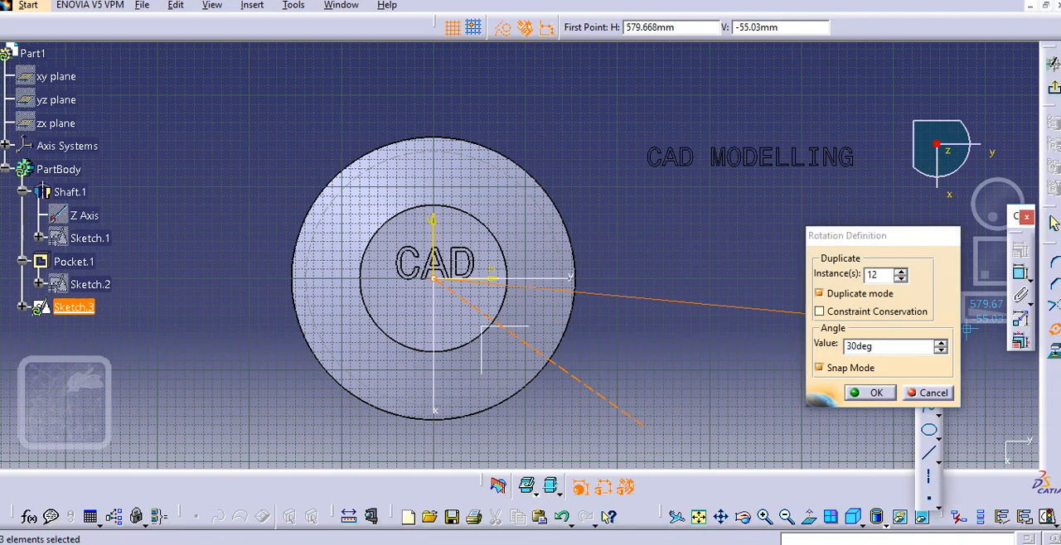
click(869, 393)
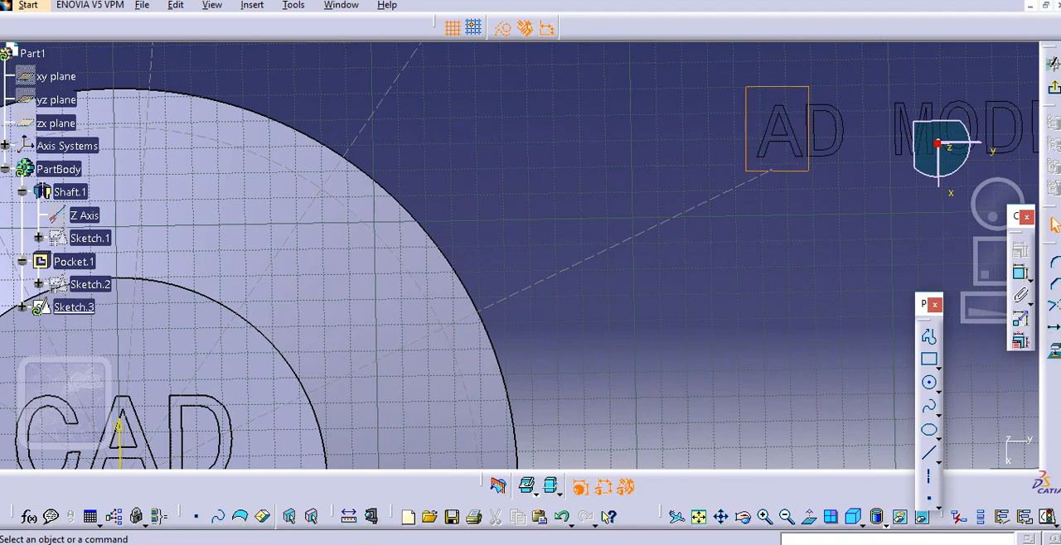
Step: Rotate letters A and D about the part centre so they follow the rim after C
click(73, 307)
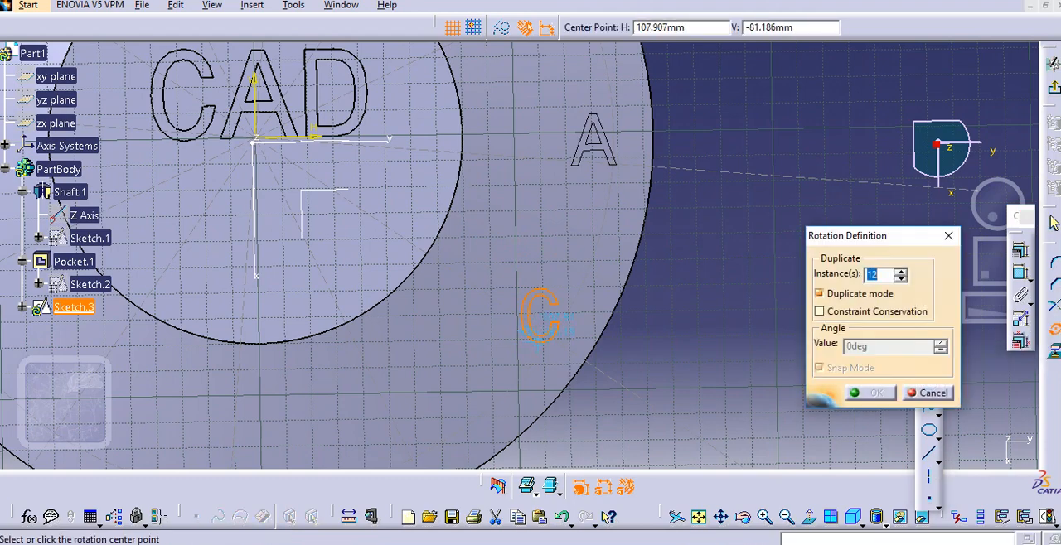
click(568, 319)
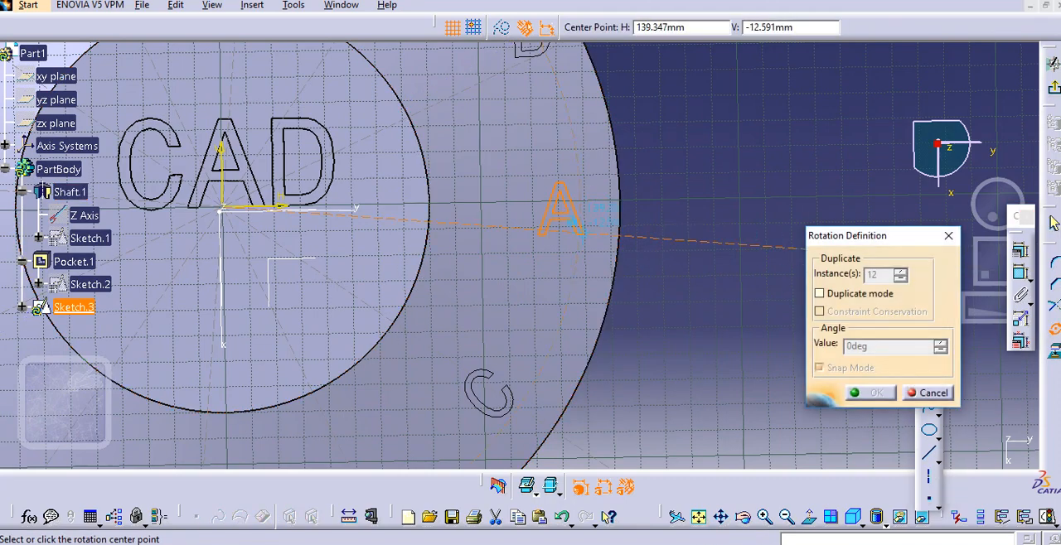
click(585, 232)
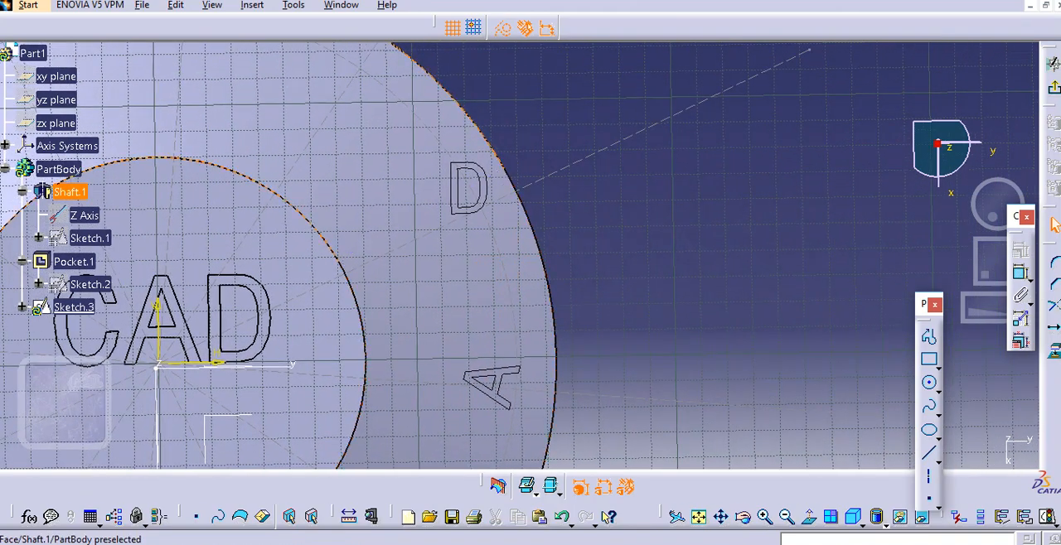
click(74, 307)
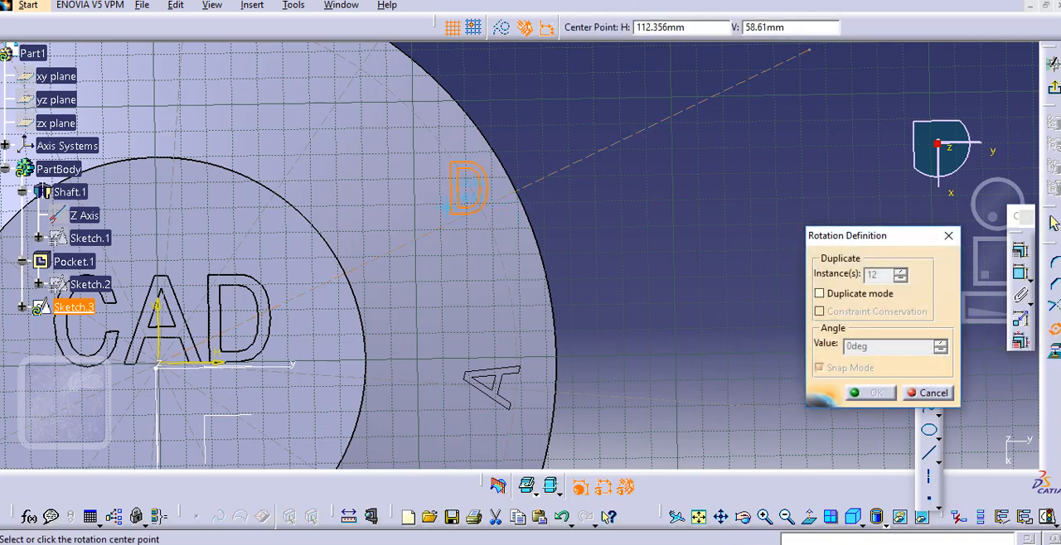
click(518, 154)
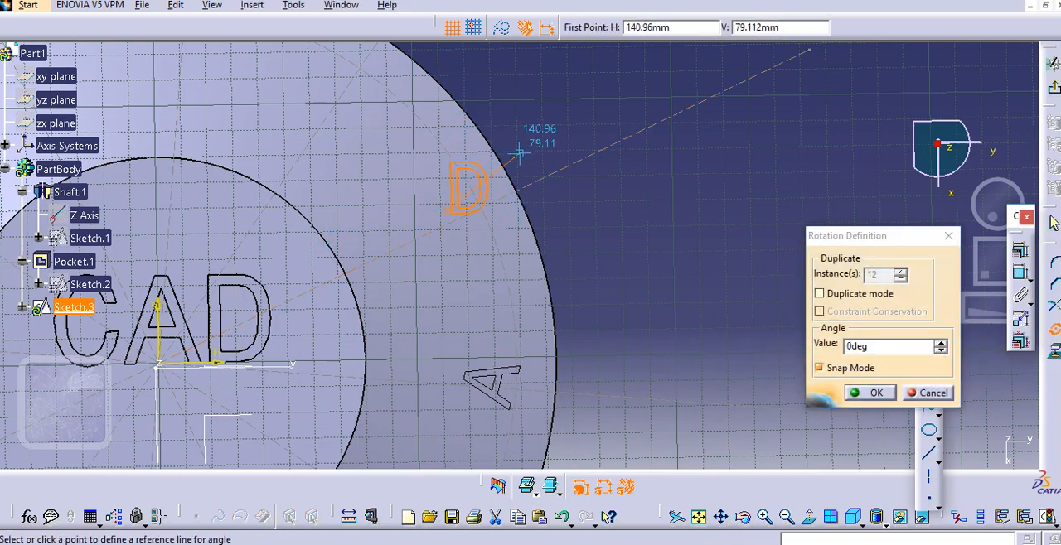
click(933, 392)
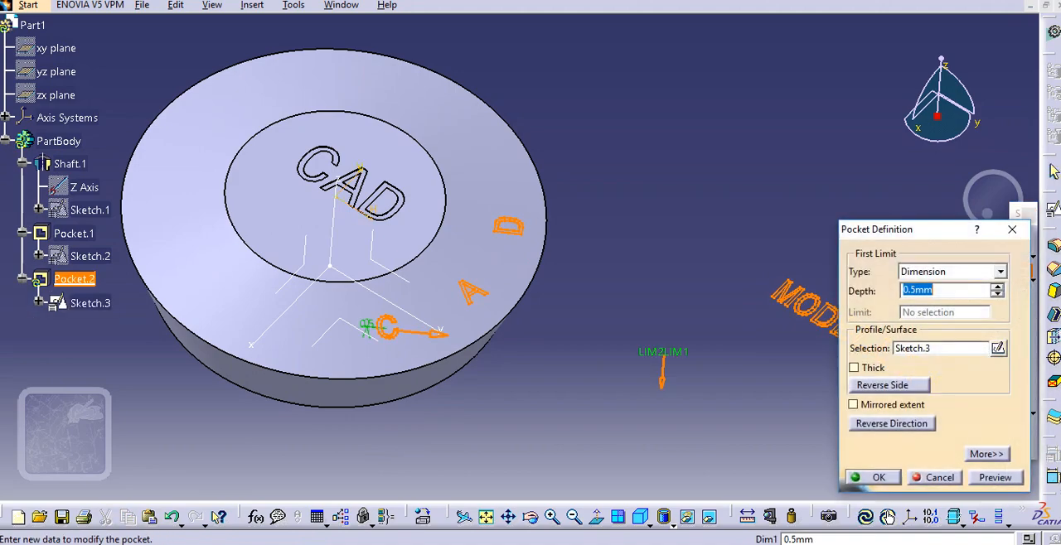
Step: Pocket Sketch.3 at 0.5 mm, then change the depth to 5.5 mm, dismissing both warnings
click(879, 476)
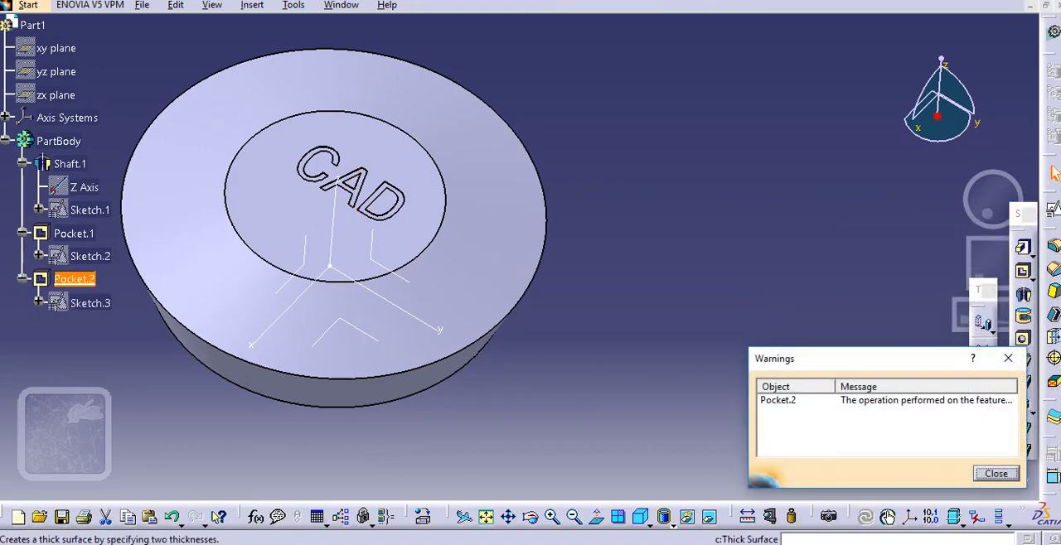
click(995, 473)
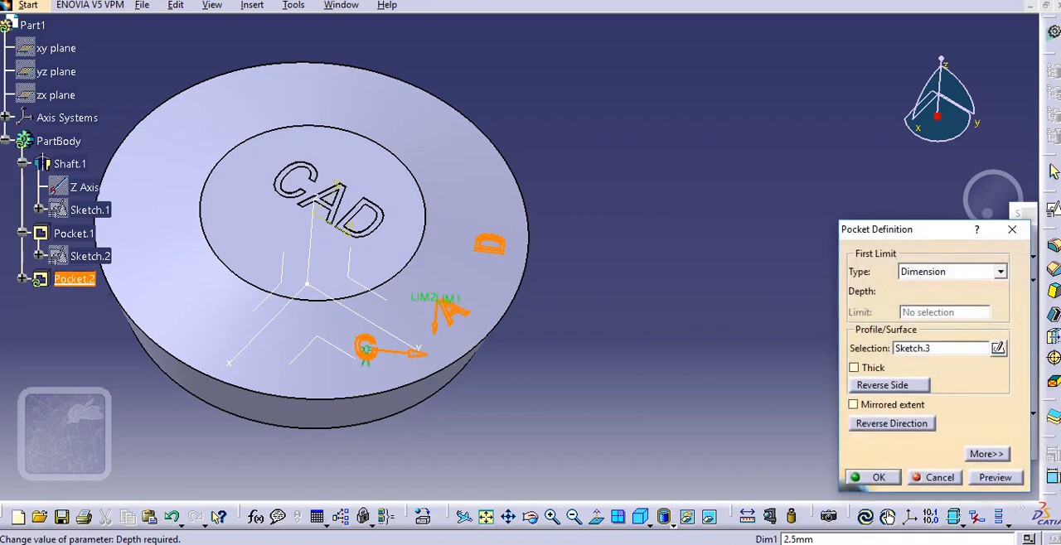
text(5.5mm)
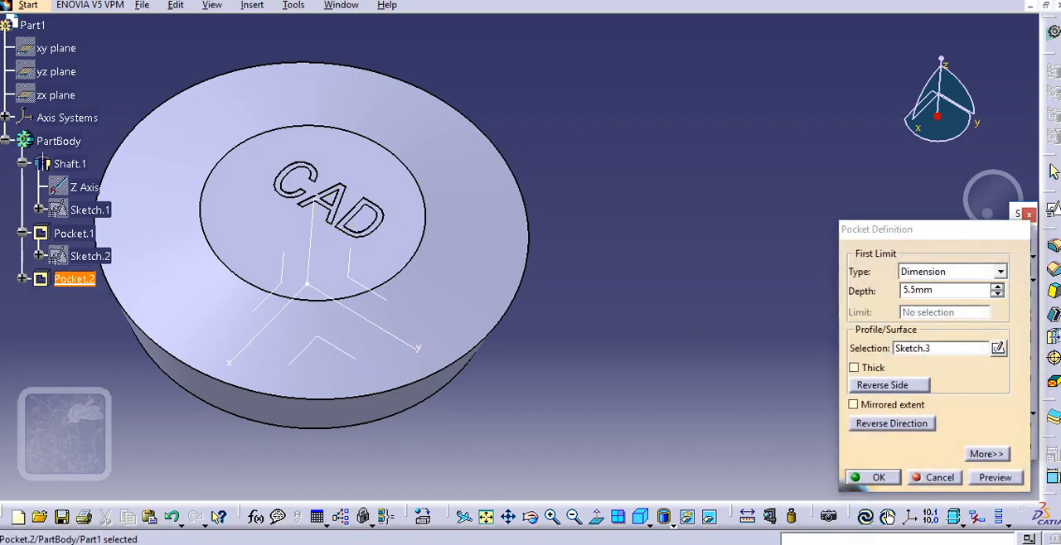
click(878, 477)
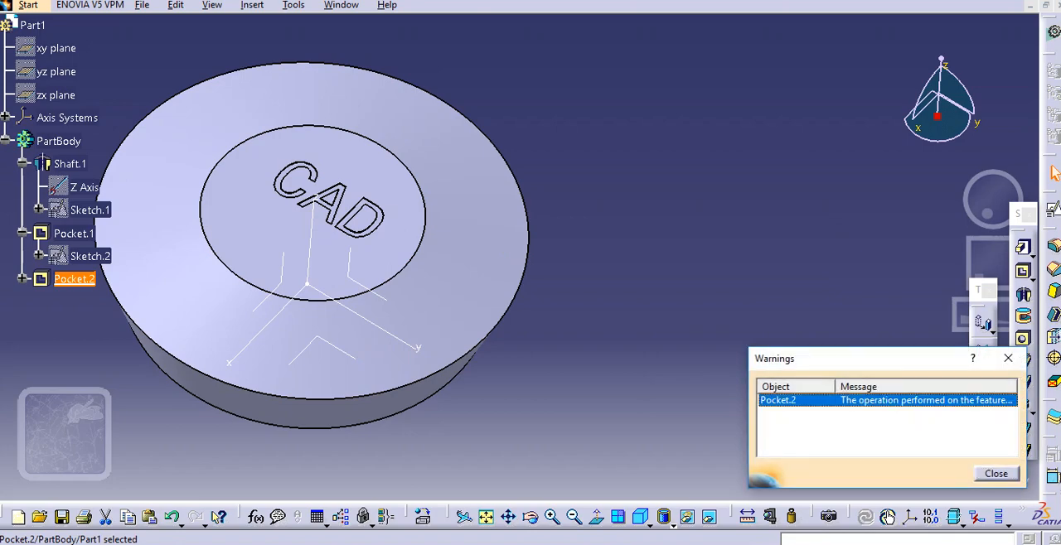
click(996, 473)
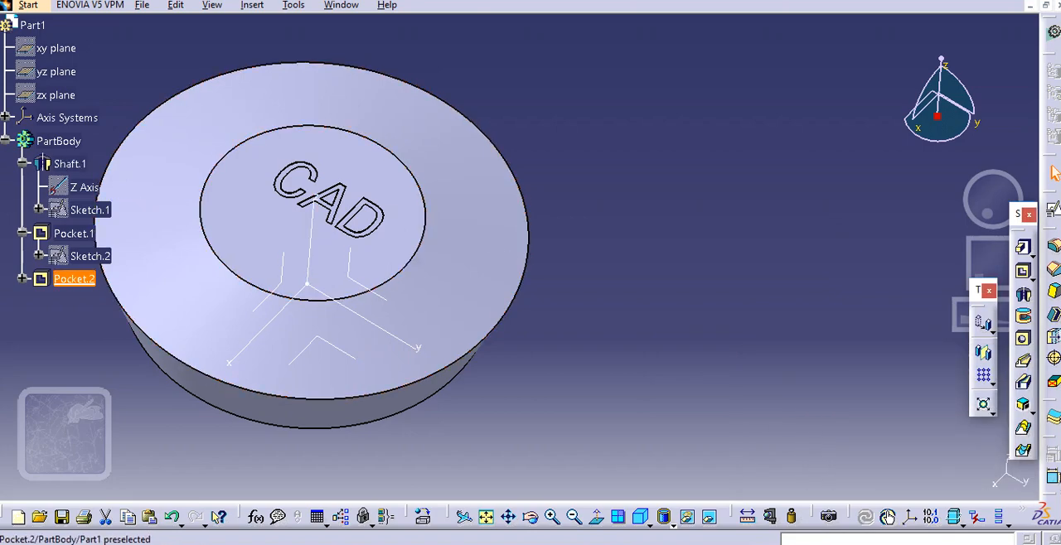